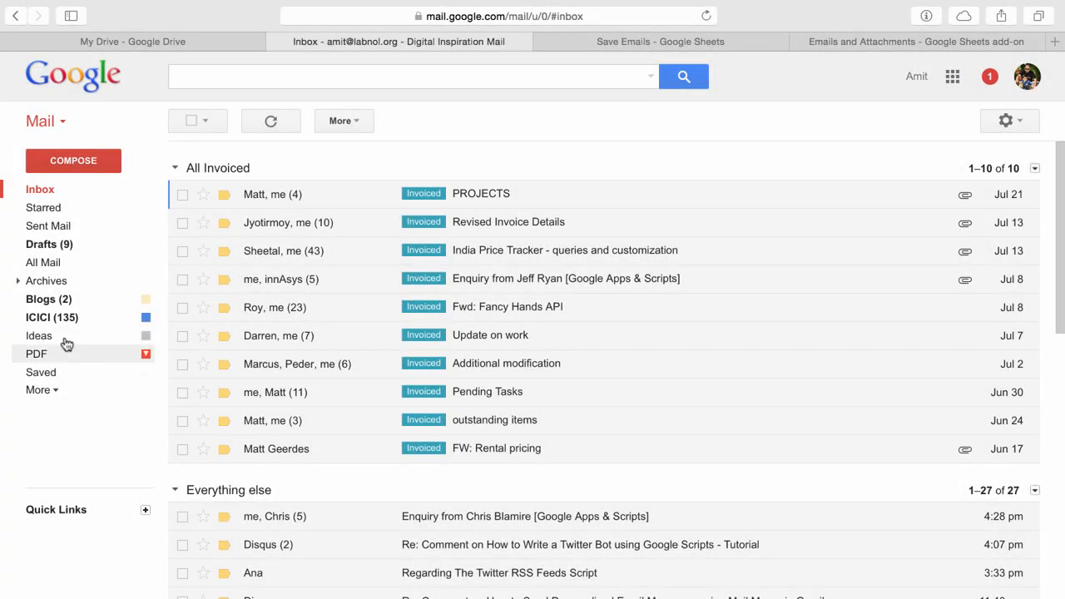
Filter Gmail to the PDF label and read through the iTunes receipt email.
left_click(36, 353)
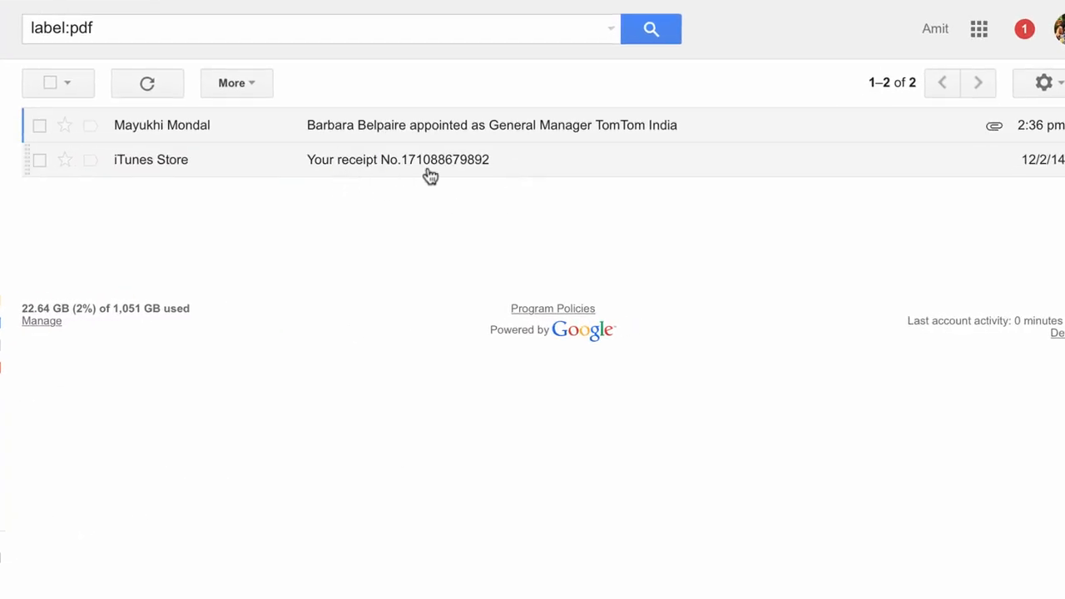
left_click(397, 159)
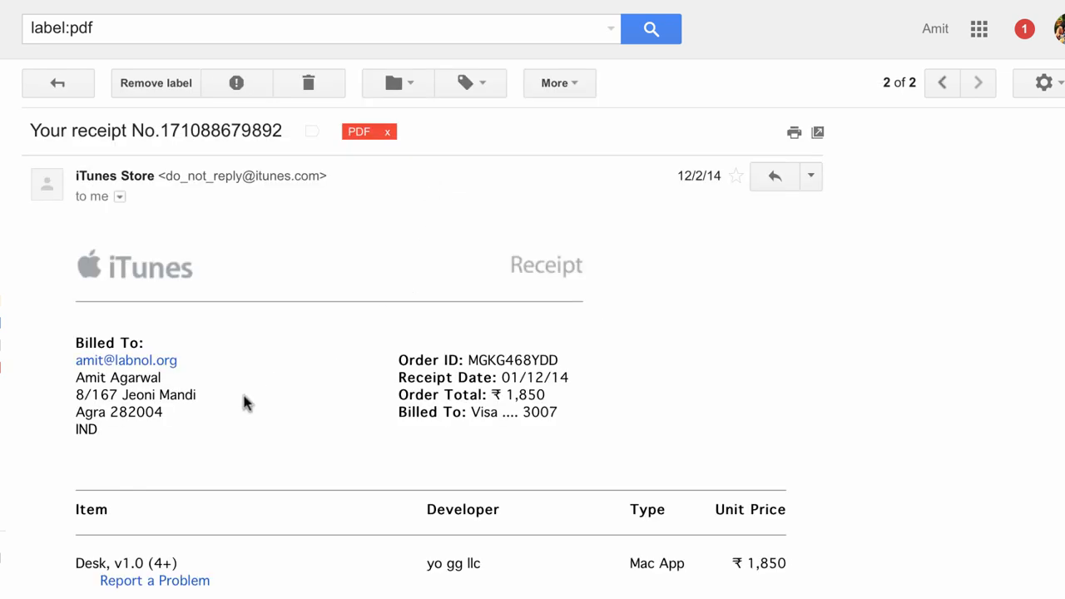
scroll("down", 3)
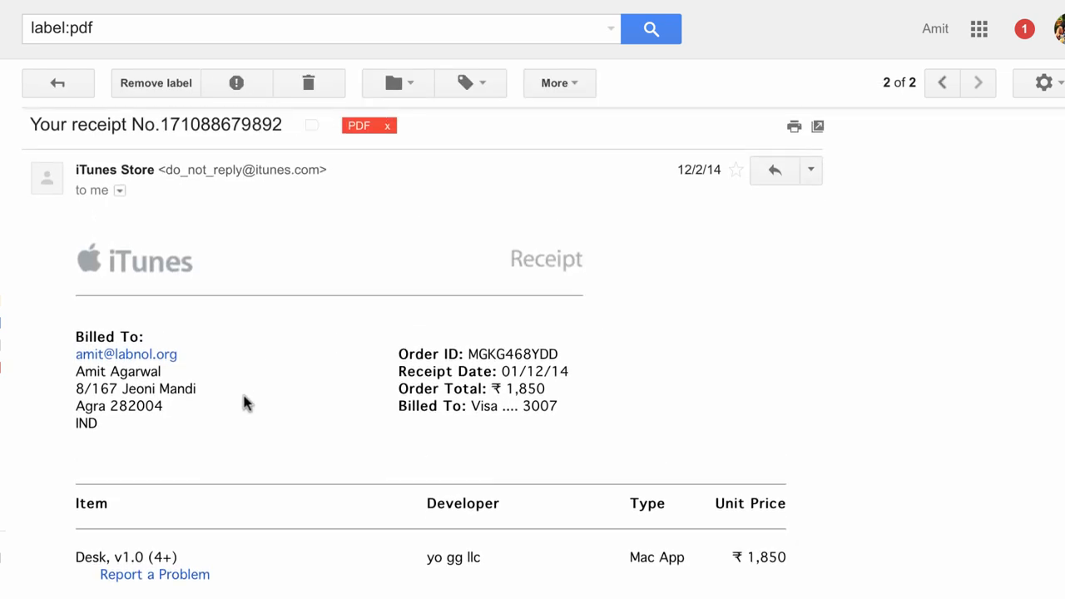
scroll("down", 3)
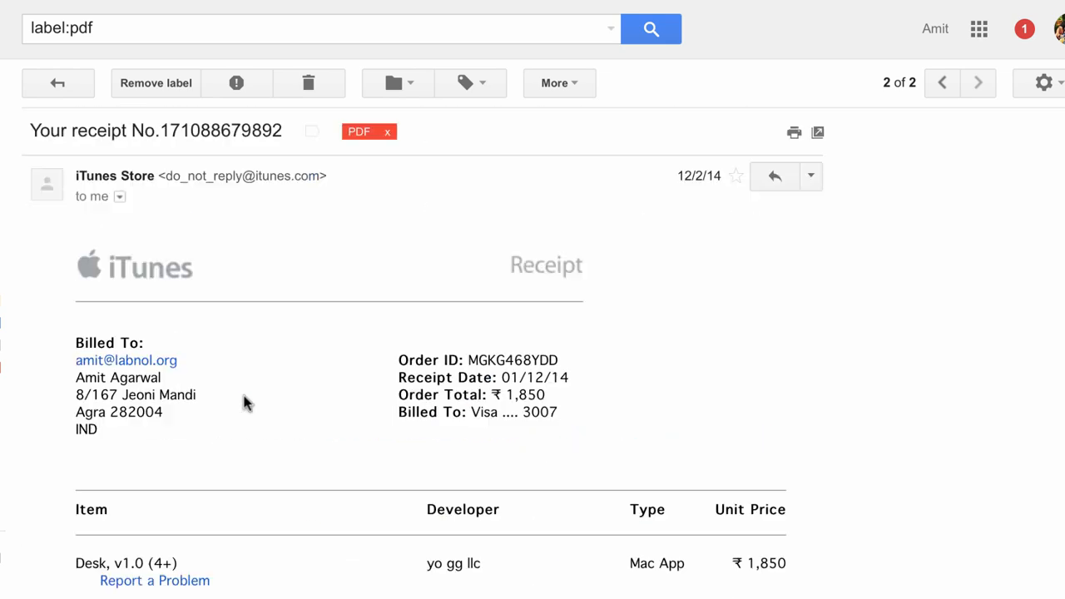
Move to the newer TomTom press release and scroll down to its three attachments.
left_click(941, 82)
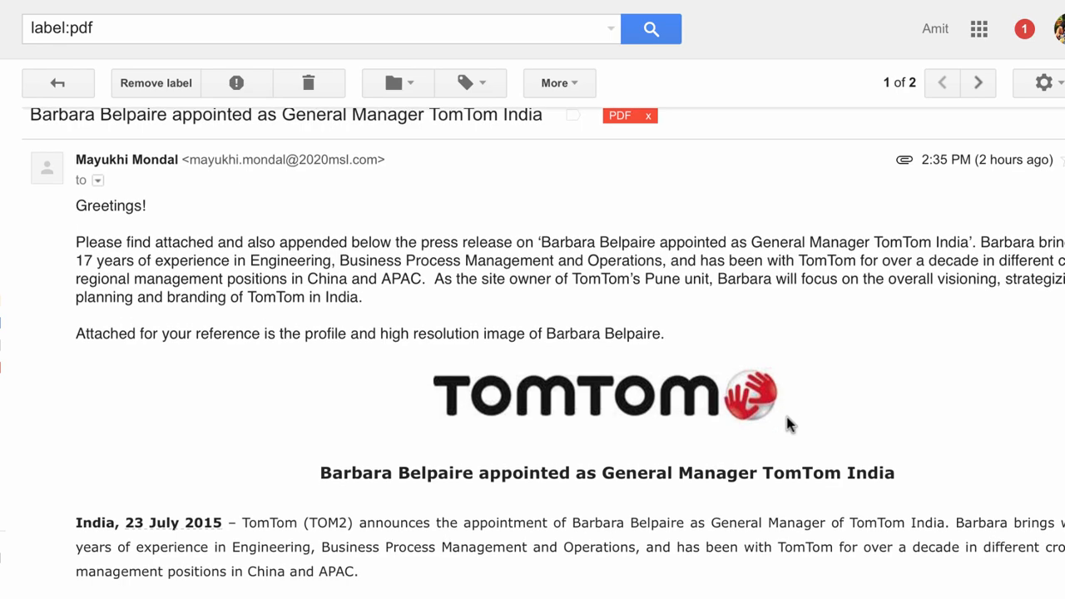
scroll("down", 3)
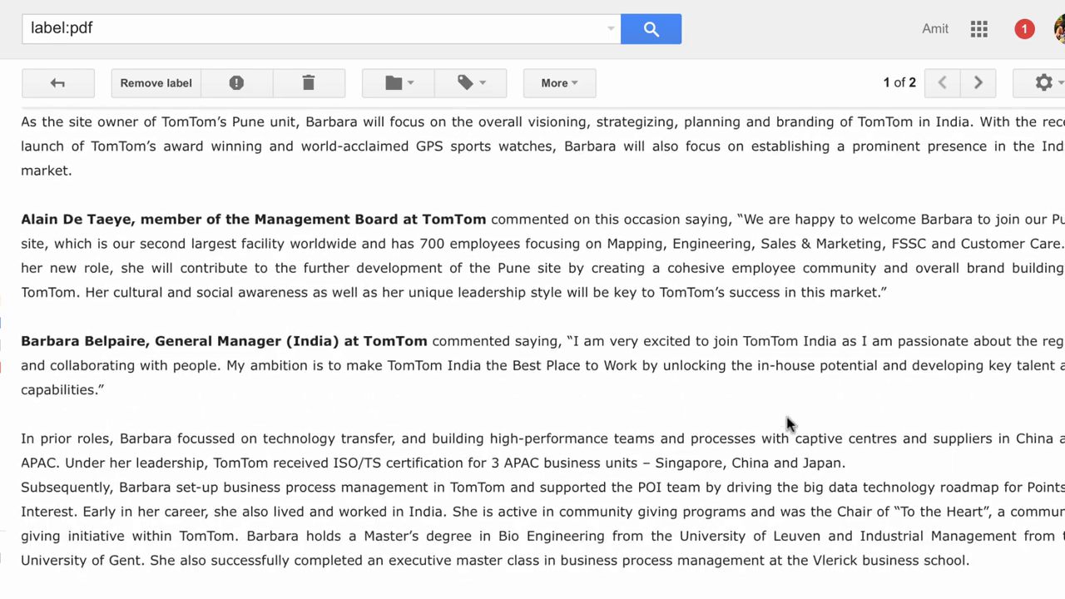
scroll("down", 3)
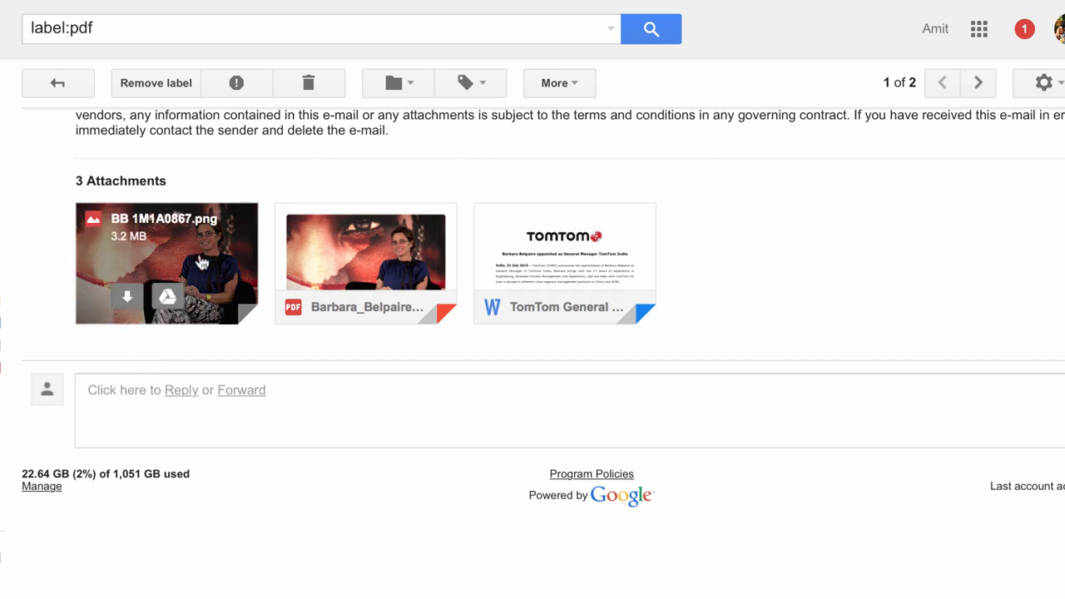
mouse_move(649, 261)
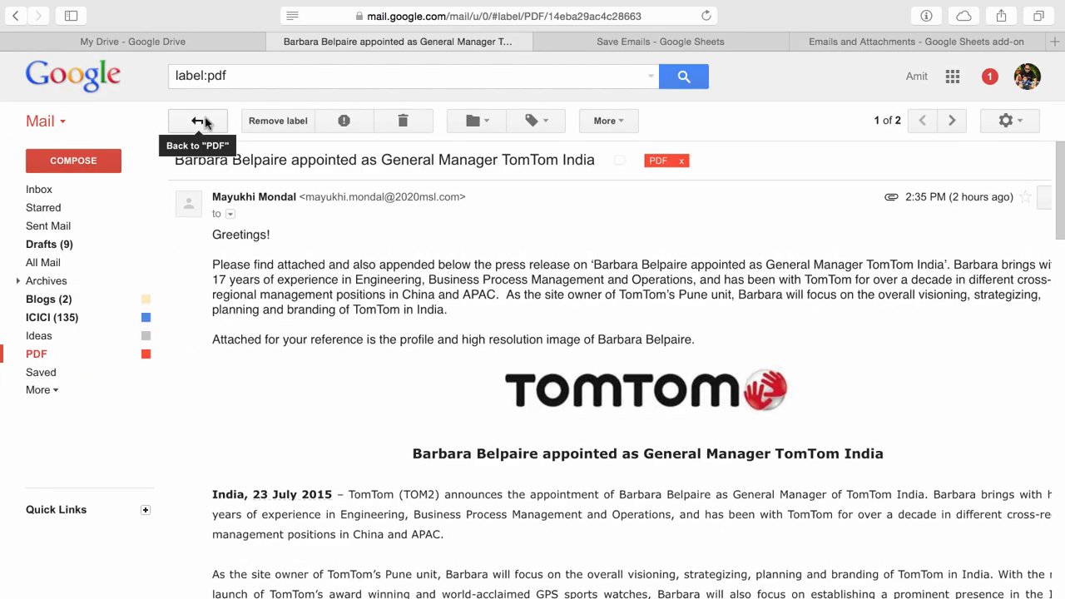
Return to the two-email PDF label list, then switch to My Drive in Google Drive.
left_click(198, 121)
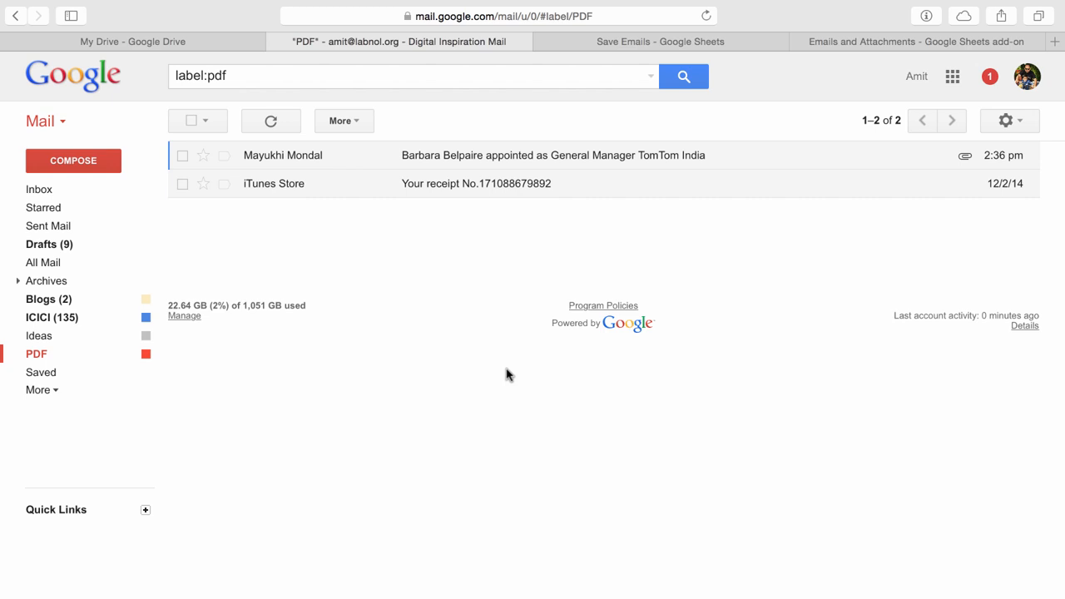
mouse_move(510, 392)
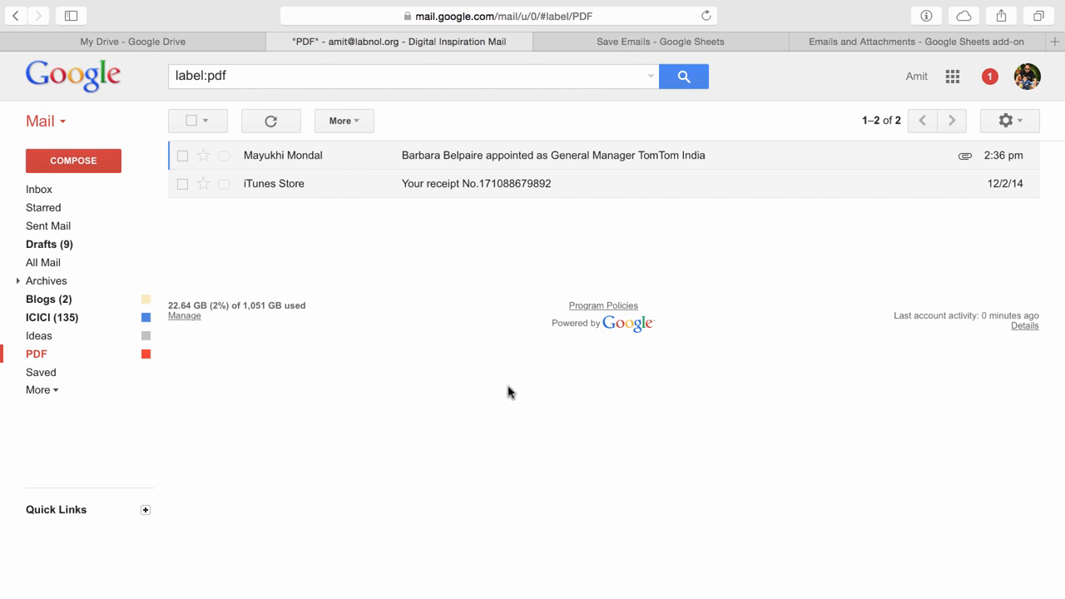
mouse_move(480, 256)
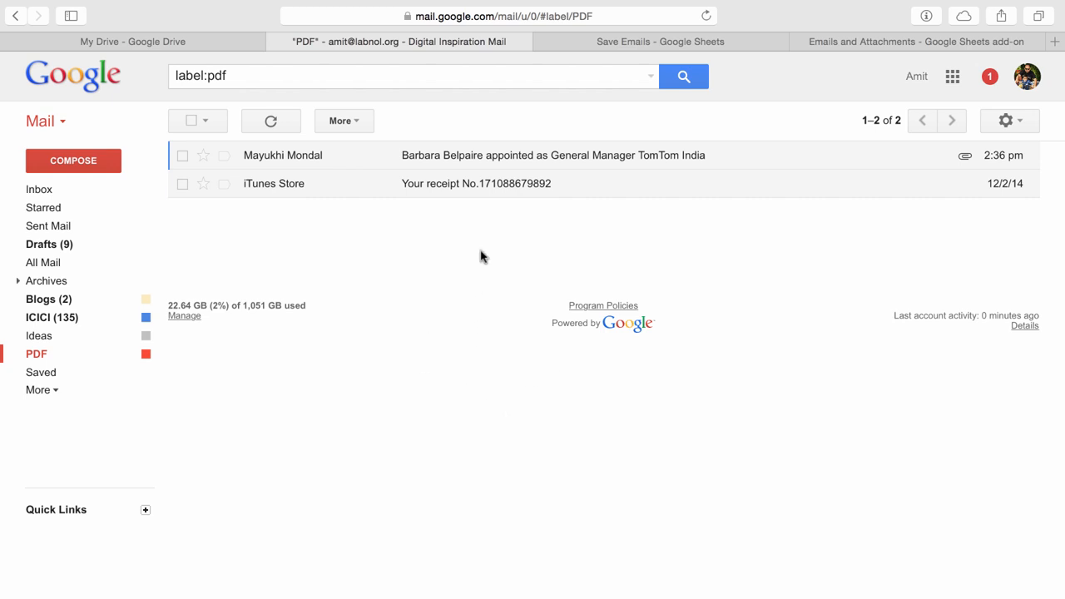
left_click(119, 35)
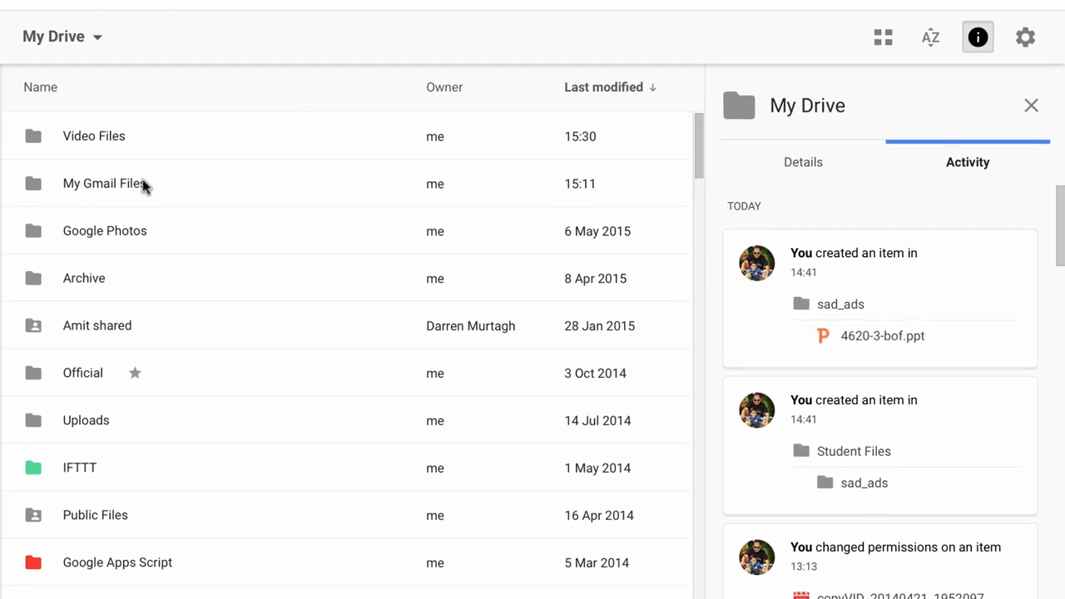
Preview the saved iTunes receipt PDF in My Gmail Files, then go to the add-on page.
double_click(102, 183)
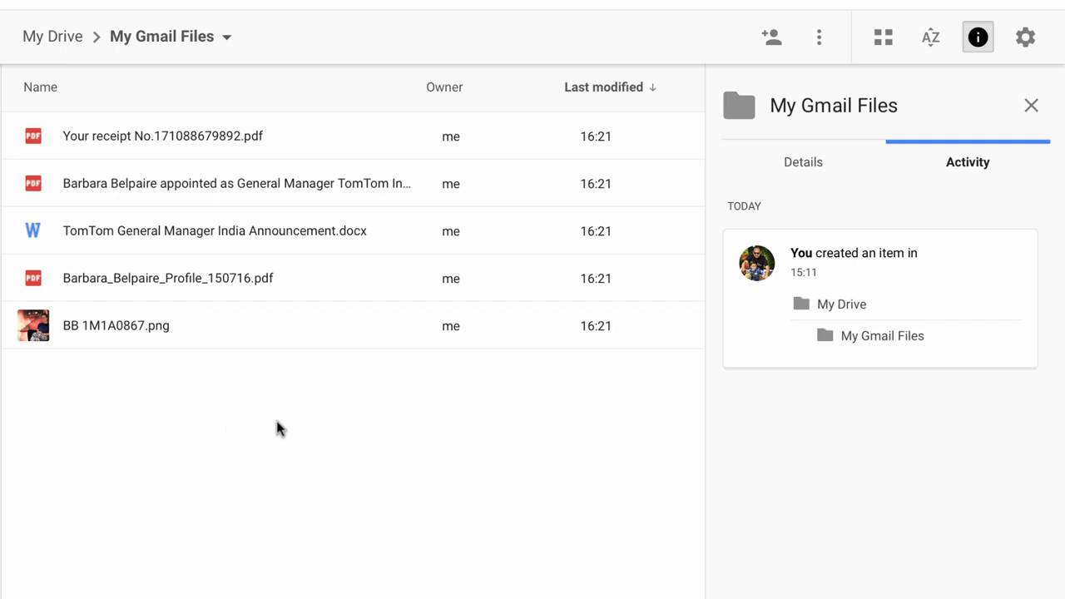
mouse_move(293, 420)
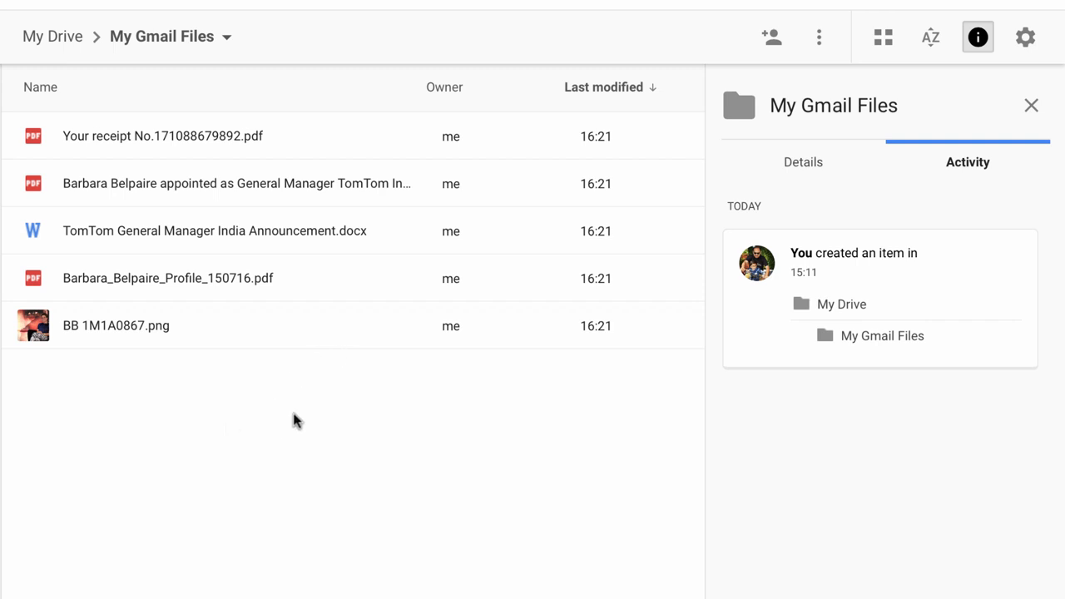
mouse_move(207, 117)
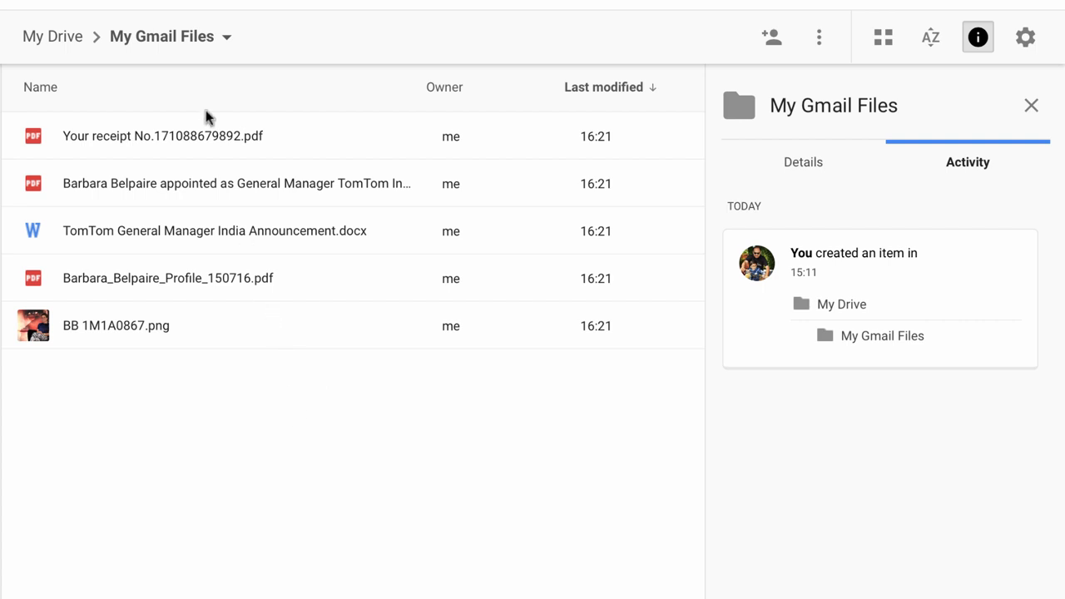
mouse_move(302, 155)
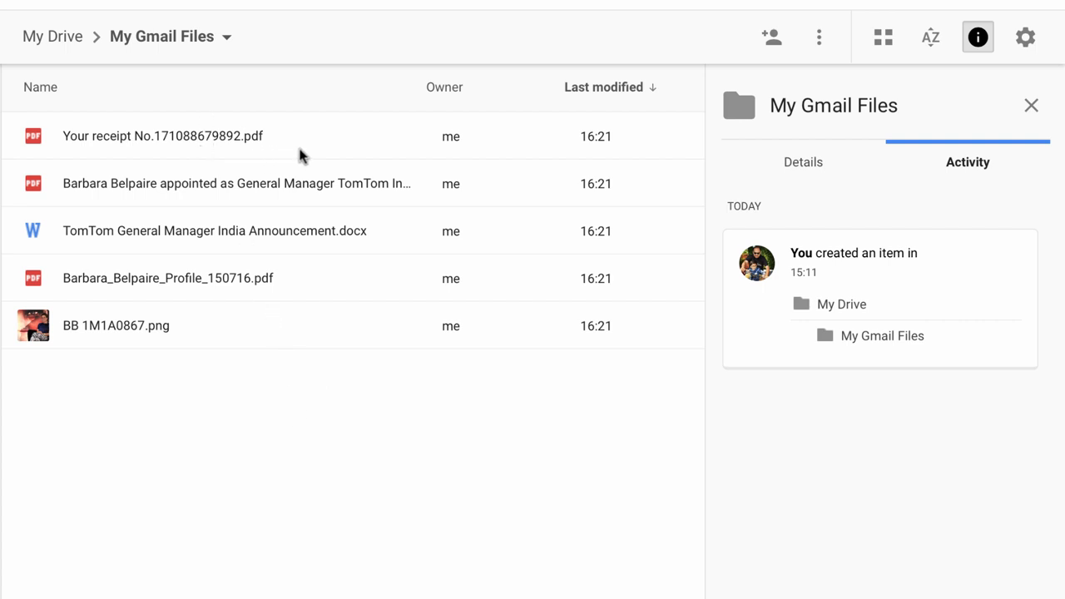
double_click(162, 135)
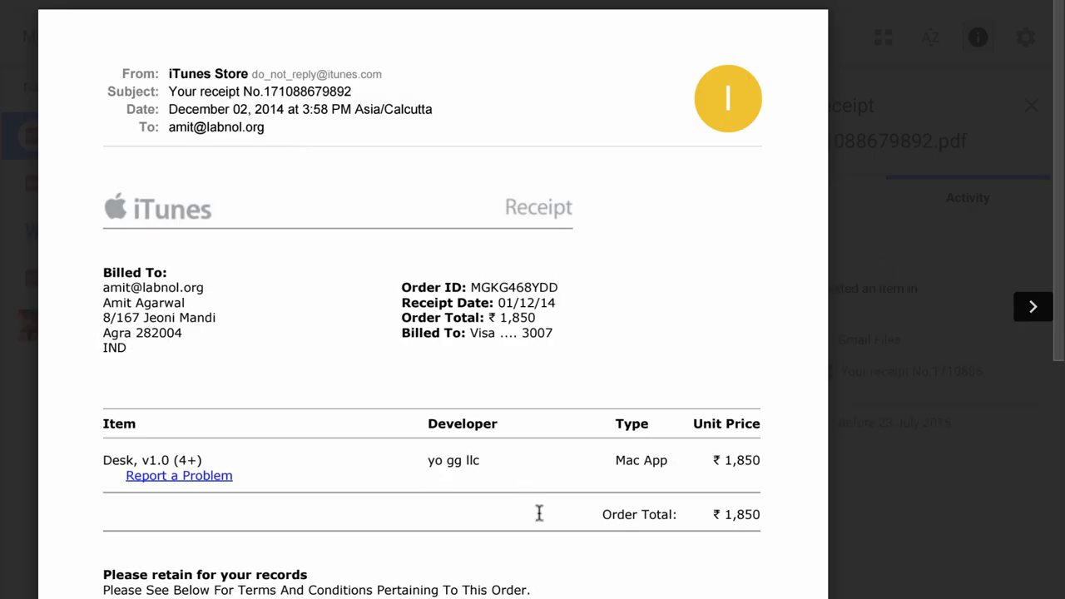
scroll("up", 3)
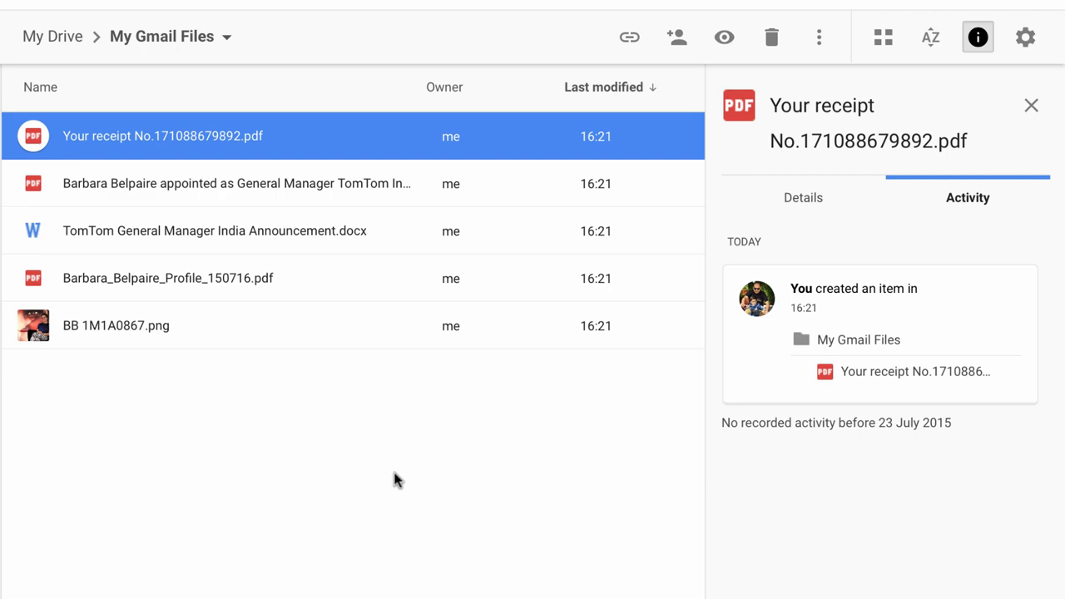
left_click(915, 41)
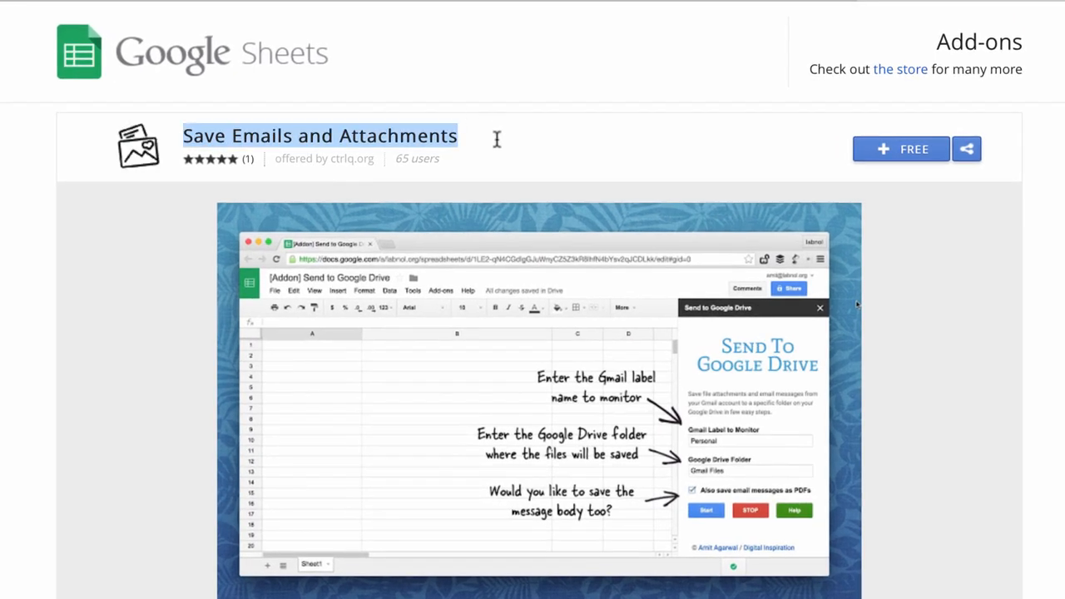
Switch to the Save Emails spreadsheet with the add-on's Create New Rule option showing.
left_click(497, 139)
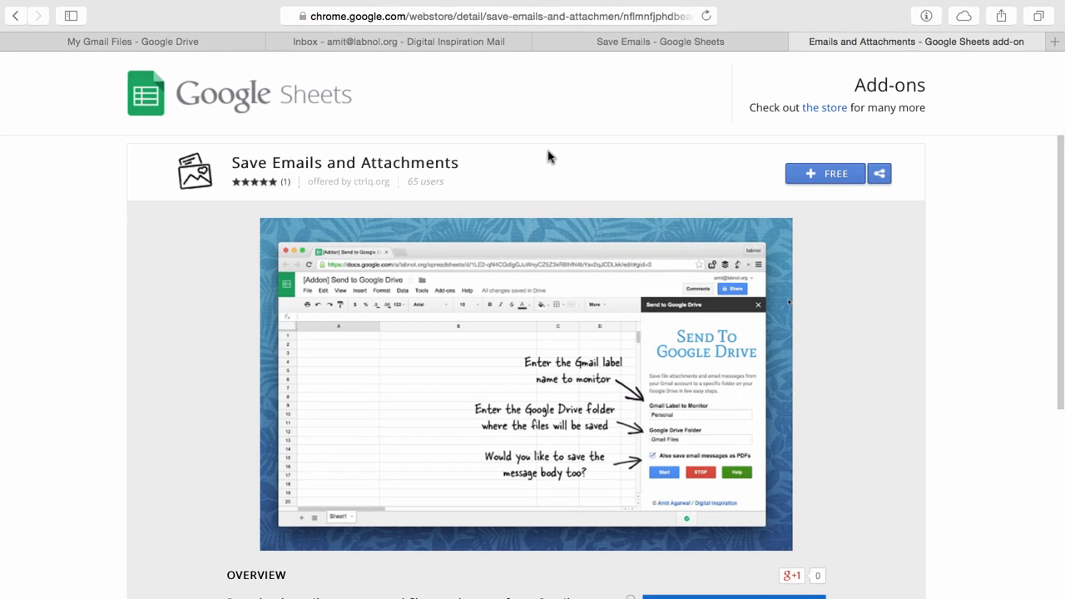
left_click(660, 42)
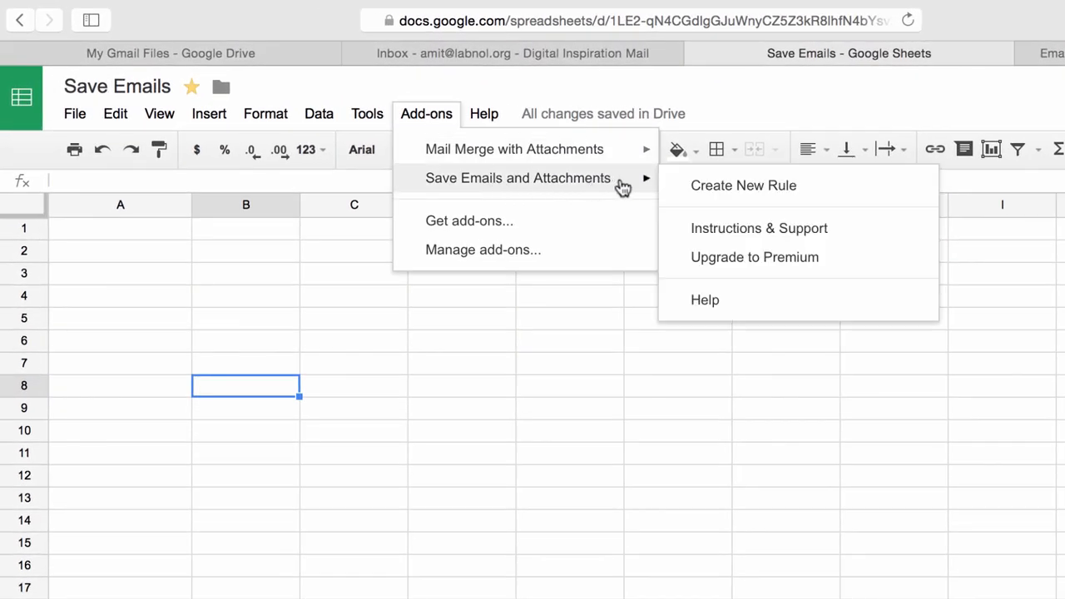
mouse_move(892, 183)
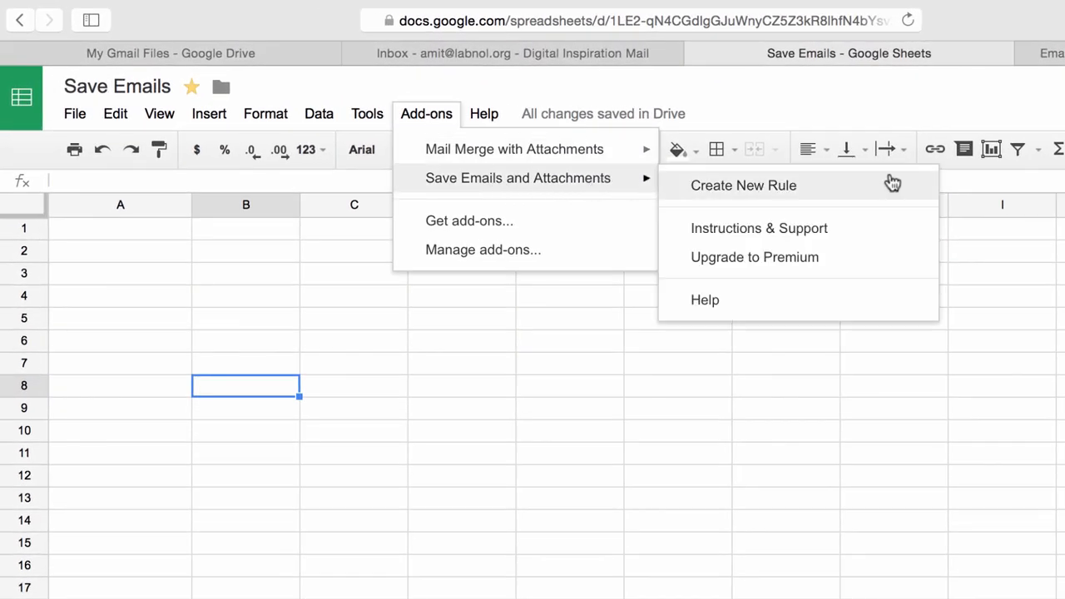
Launch Create New Rule from Save Emails and Attachments and scroll through the empty form.
left_click(743, 184)
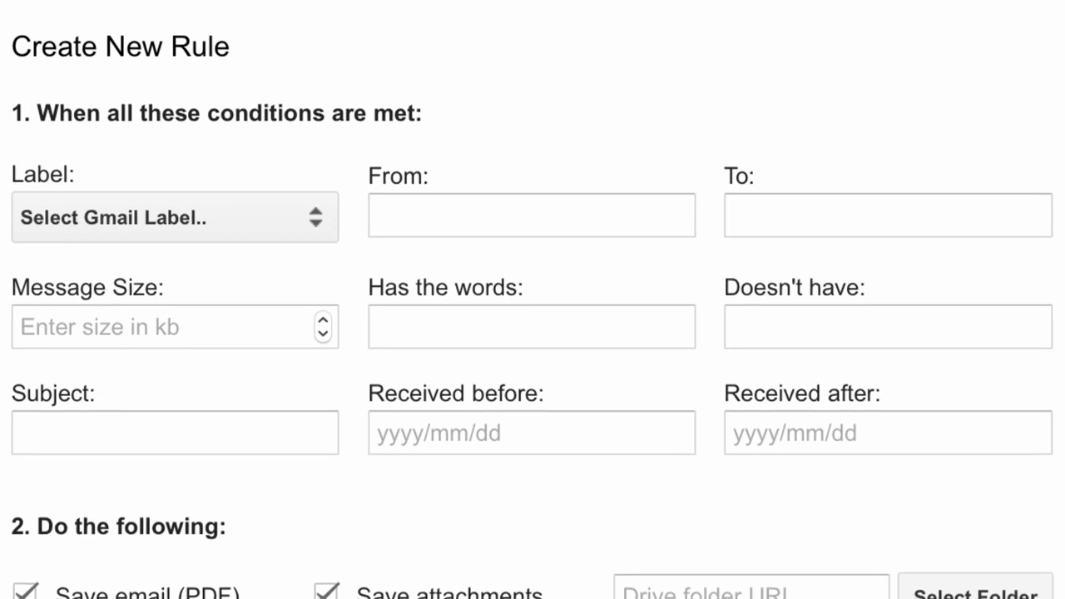
scroll("up", 3)
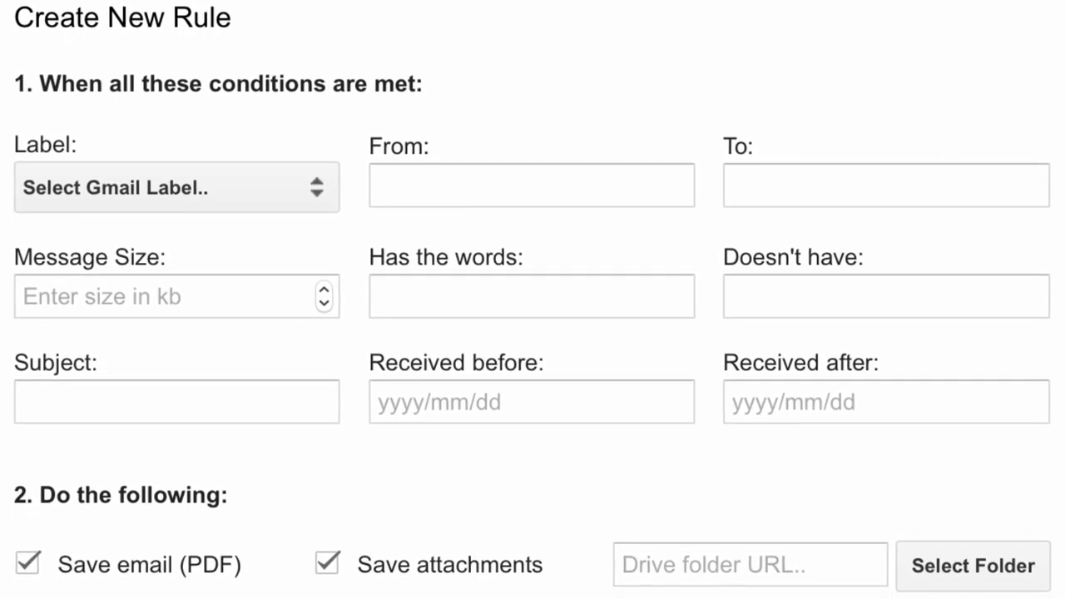
scroll("down", 3)
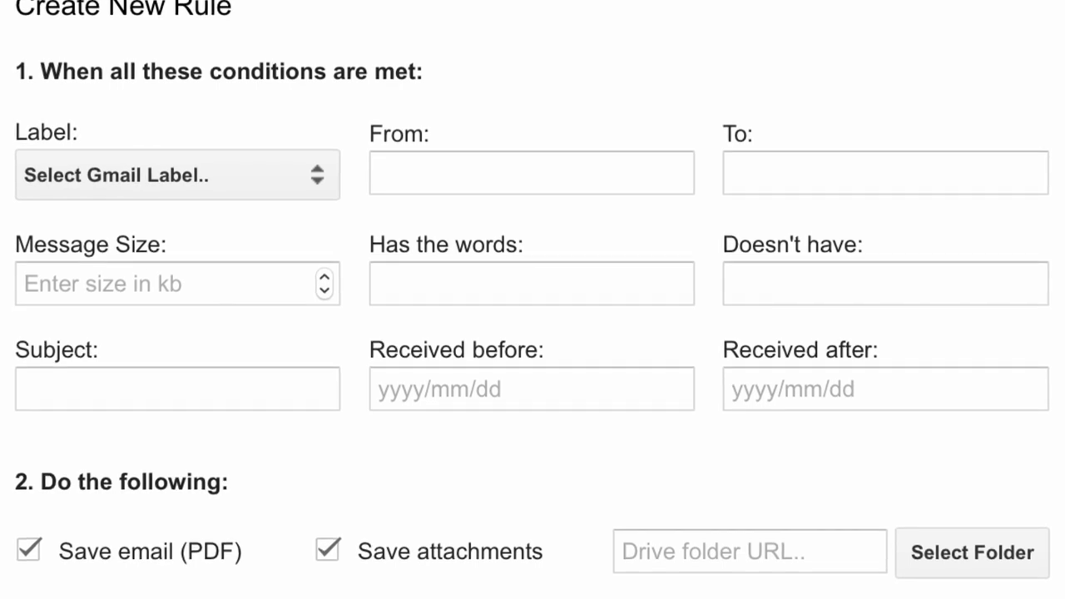
scroll("down", 3)
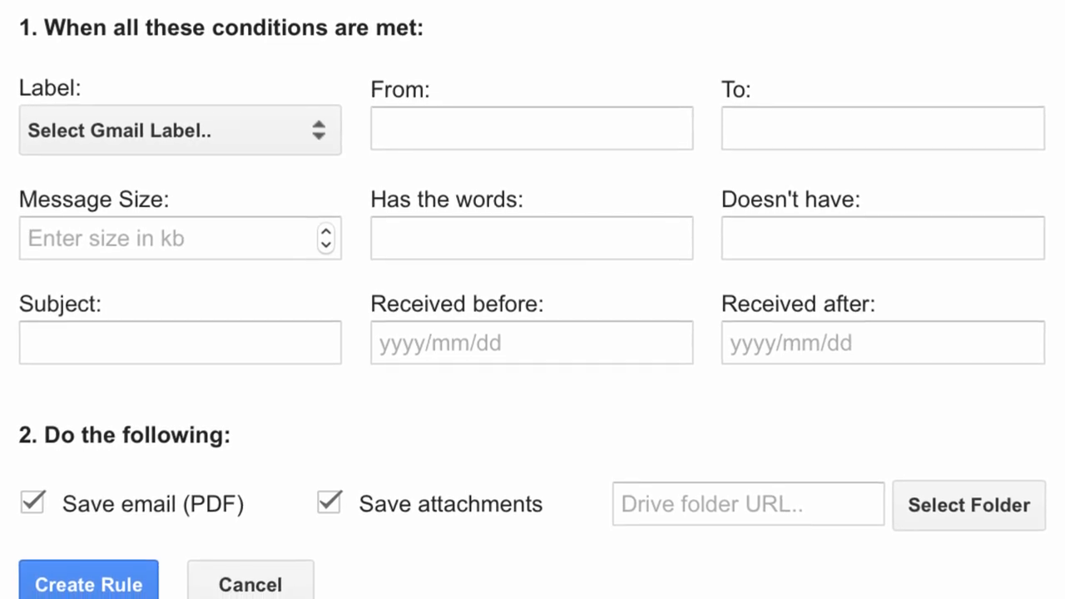
scroll("up", 3)
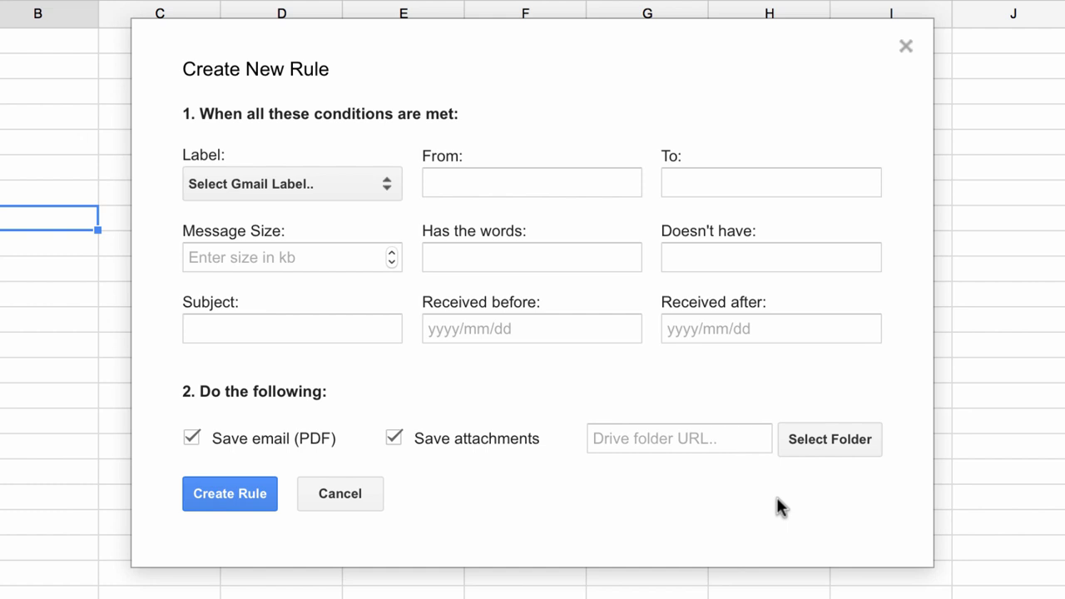
mouse_move(369, 200)
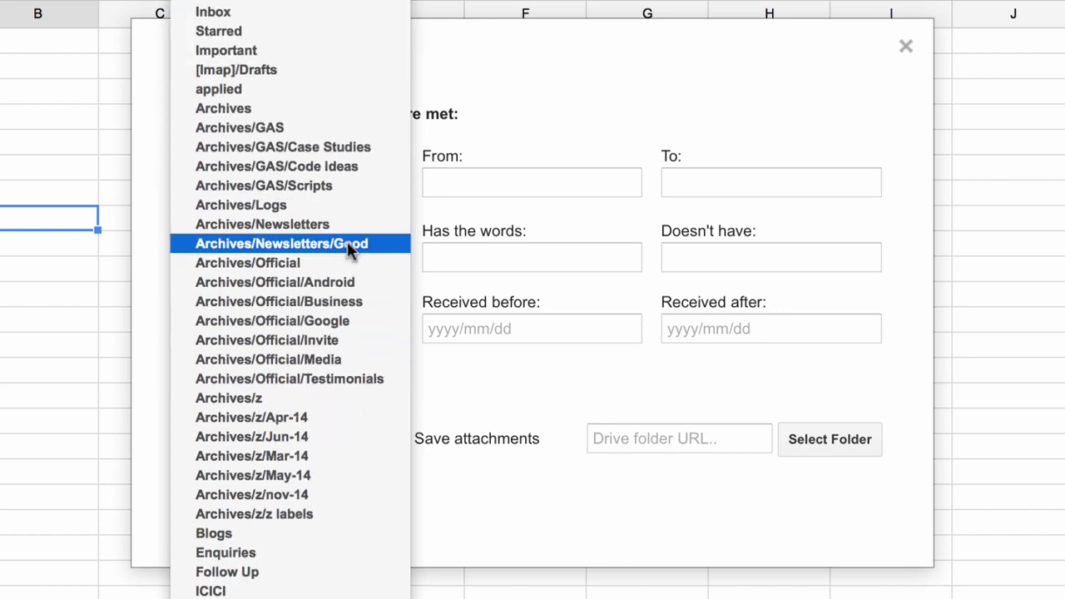
Set the rule's Label condition to Important and go to Drive to make destination folders.
scroll("up", 3)
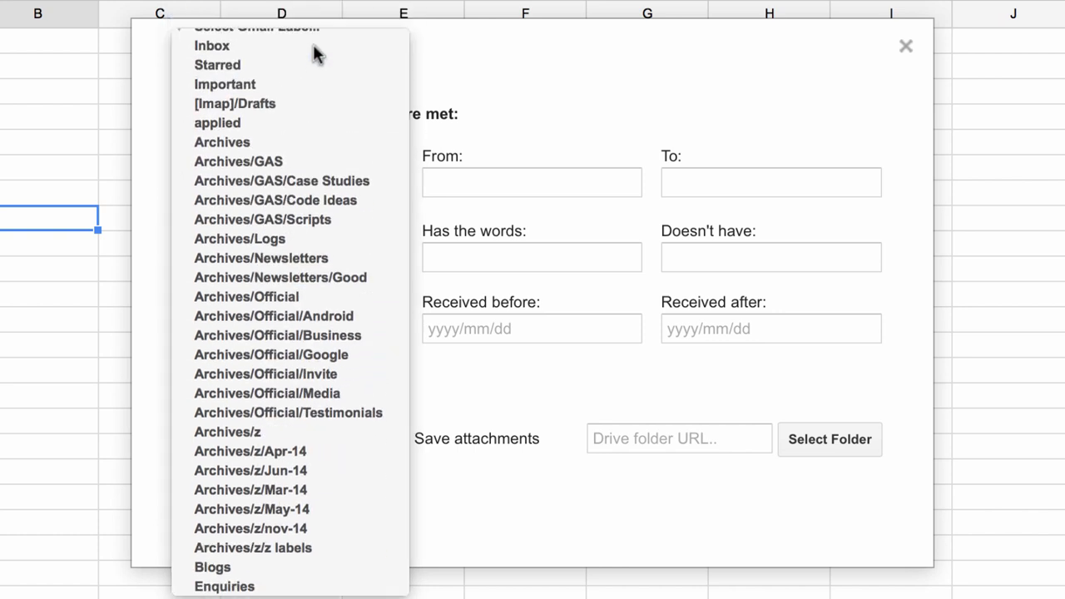
left_click(224, 84)
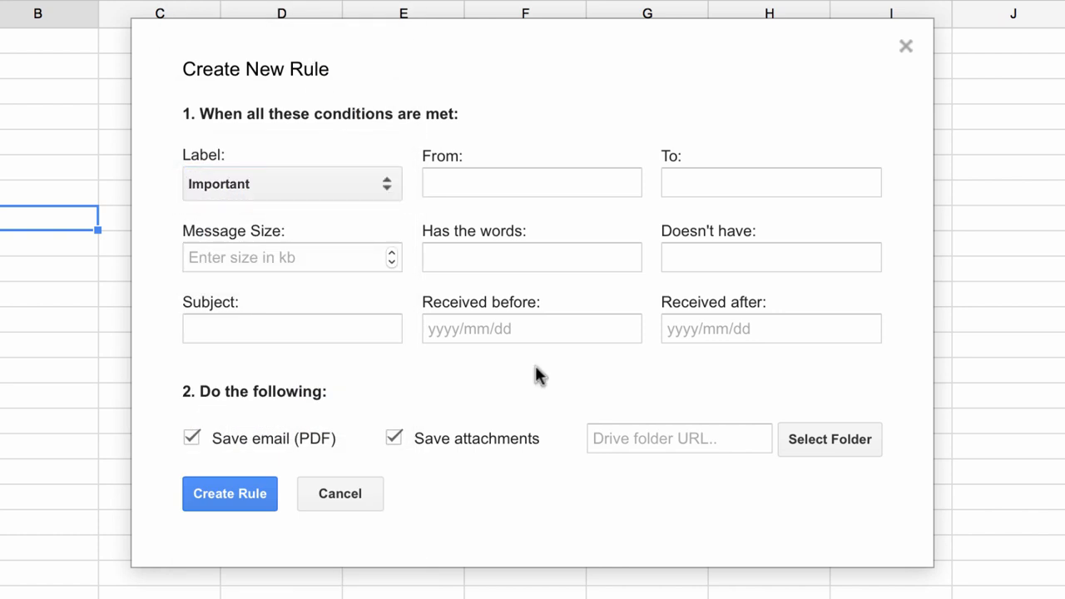
mouse_move(433, 418)
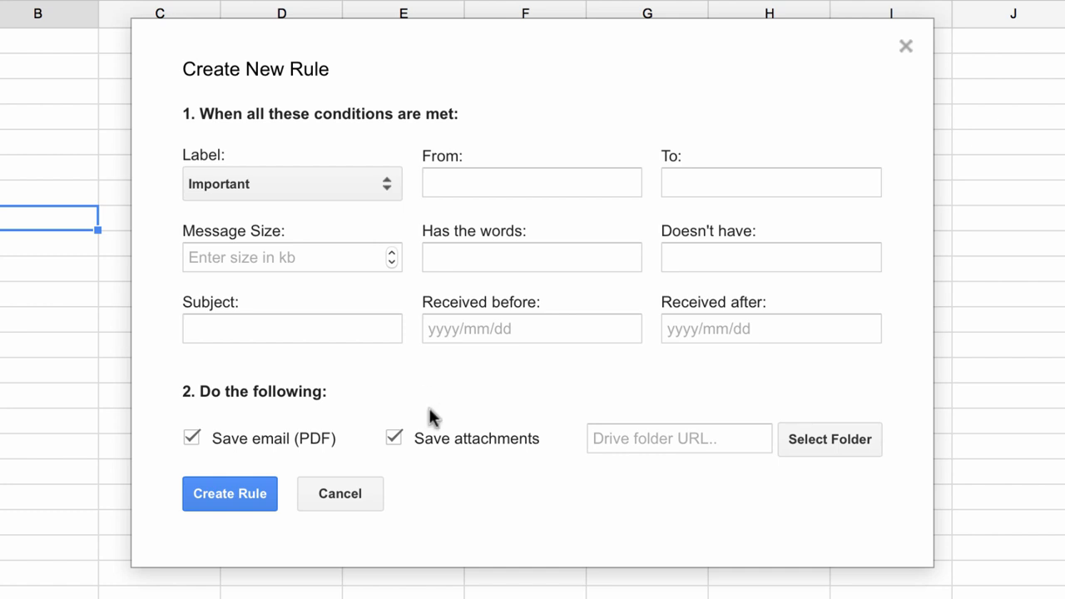
mouse_move(283, 456)
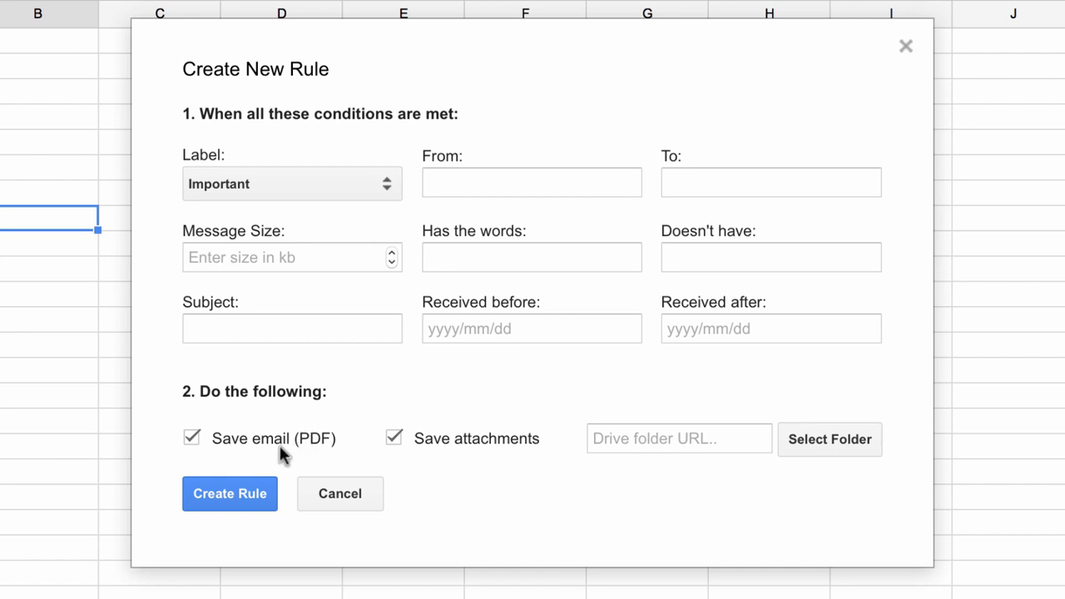
mouse_move(484, 451)
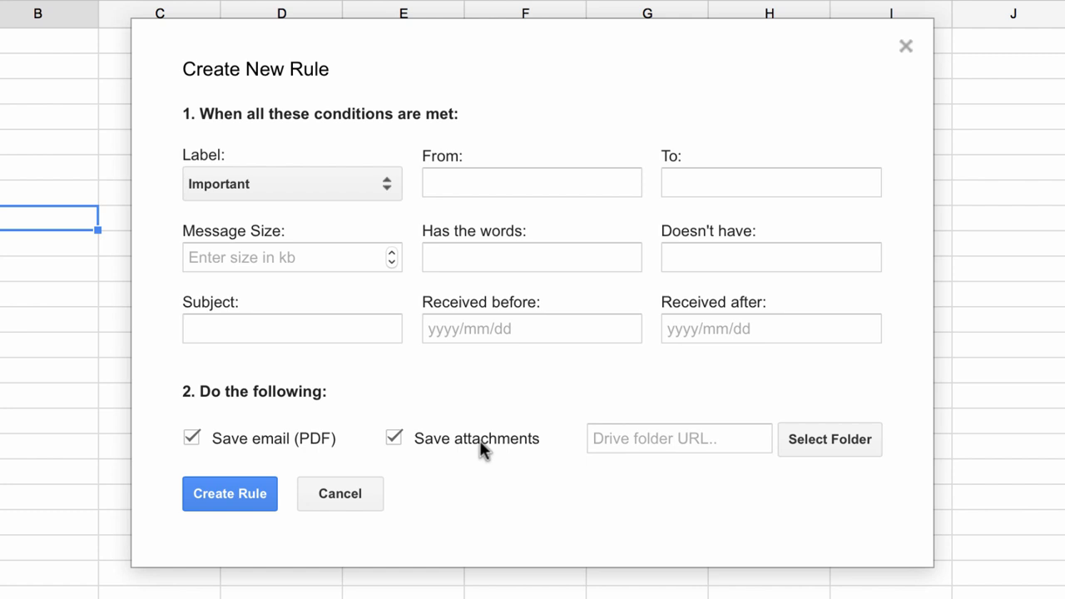
mouse_move(599, 471)
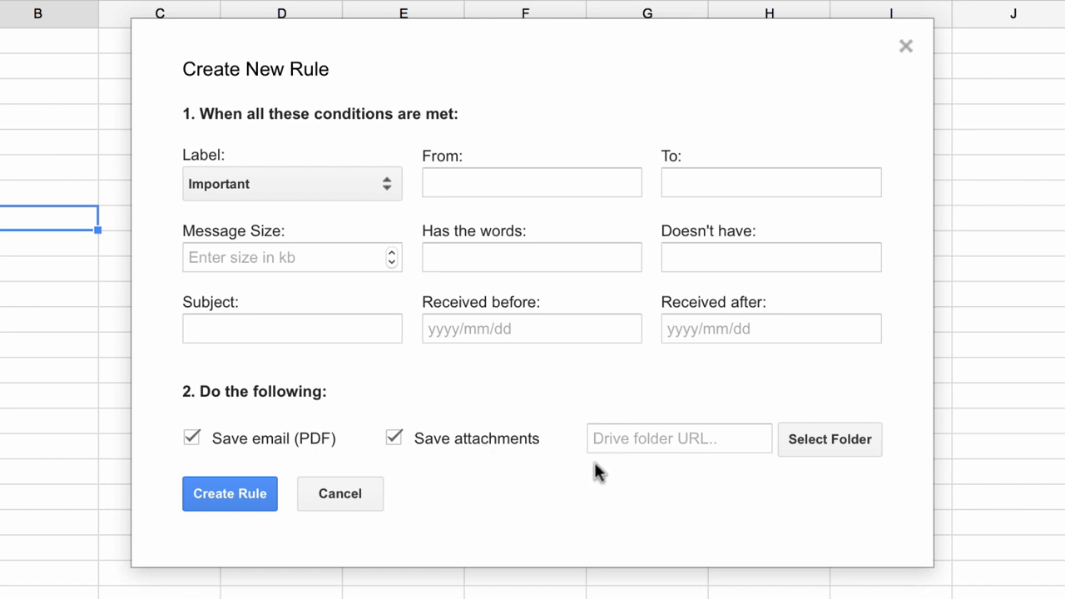
mouse_move(829, 439)
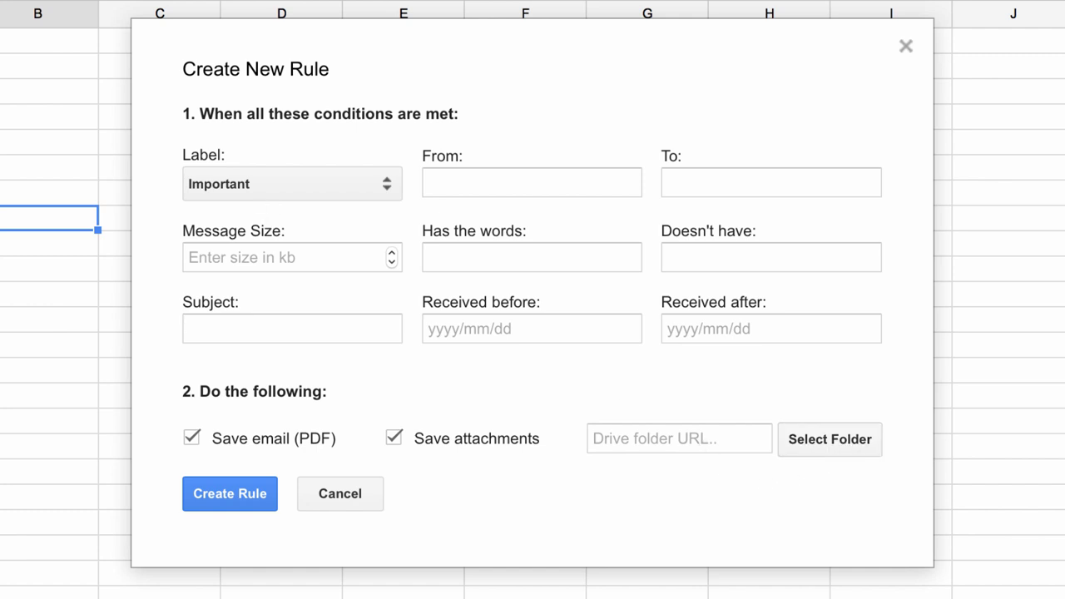
left_click(229, 493)
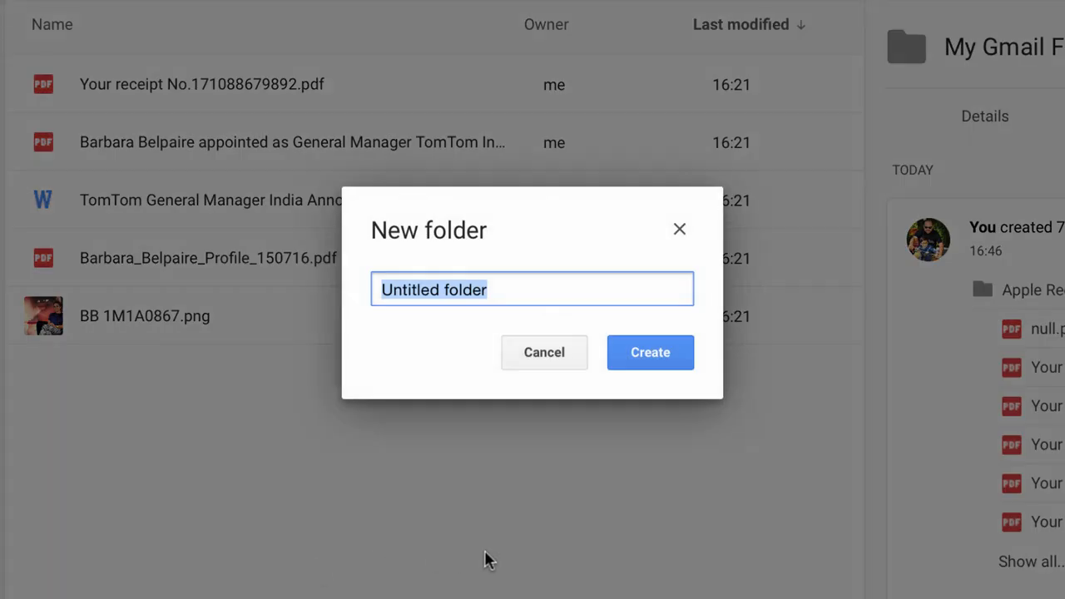
Create the Drive folders 'Important Emails' and 'Apple Receipts'.
type("Important Emails")
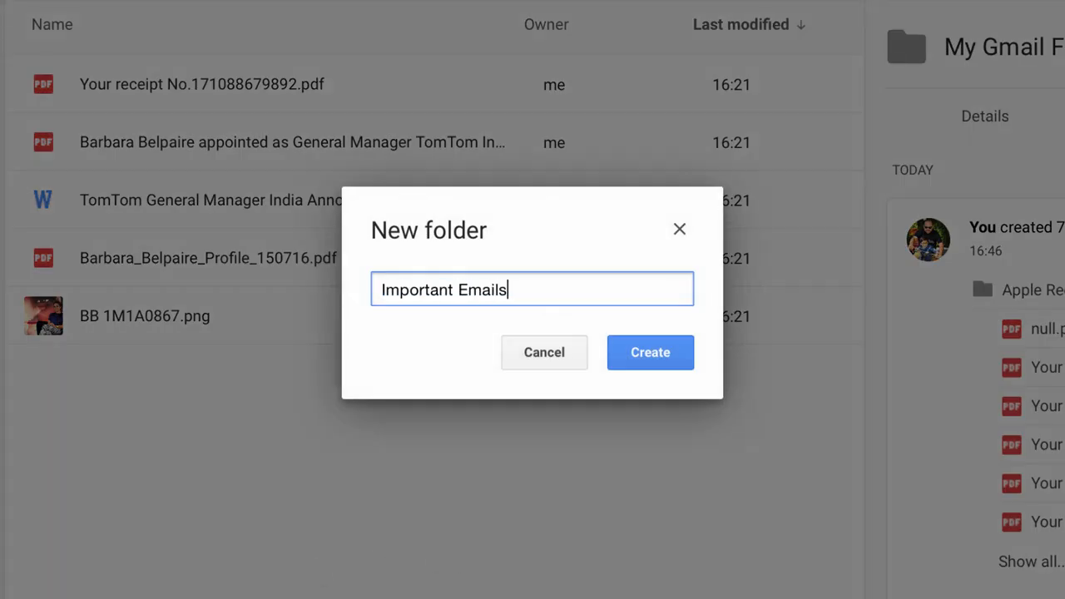
left_click(650, 352)
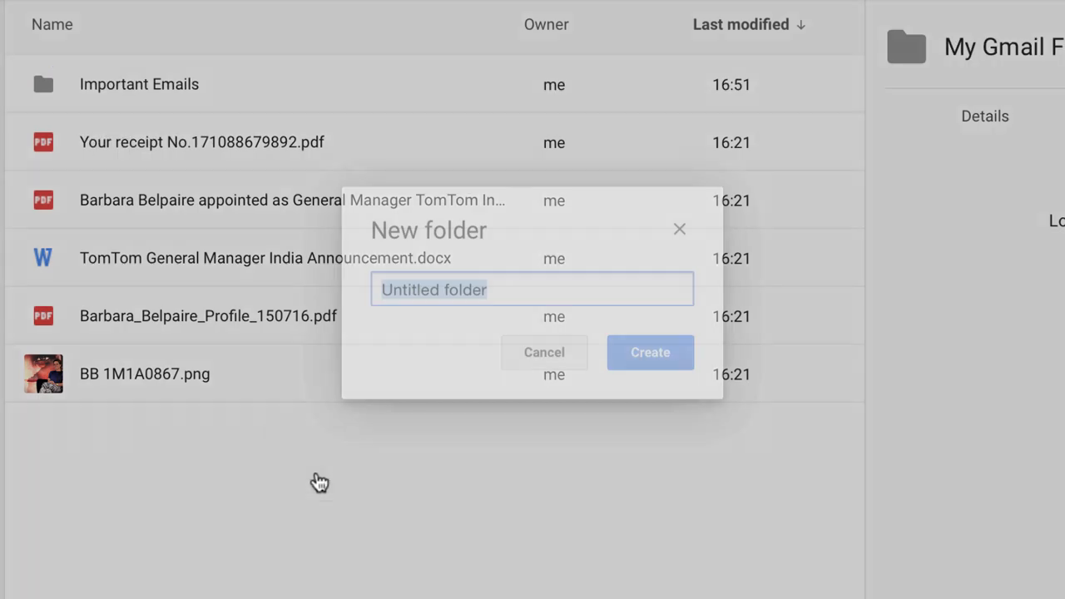
type("Apple Receipts")
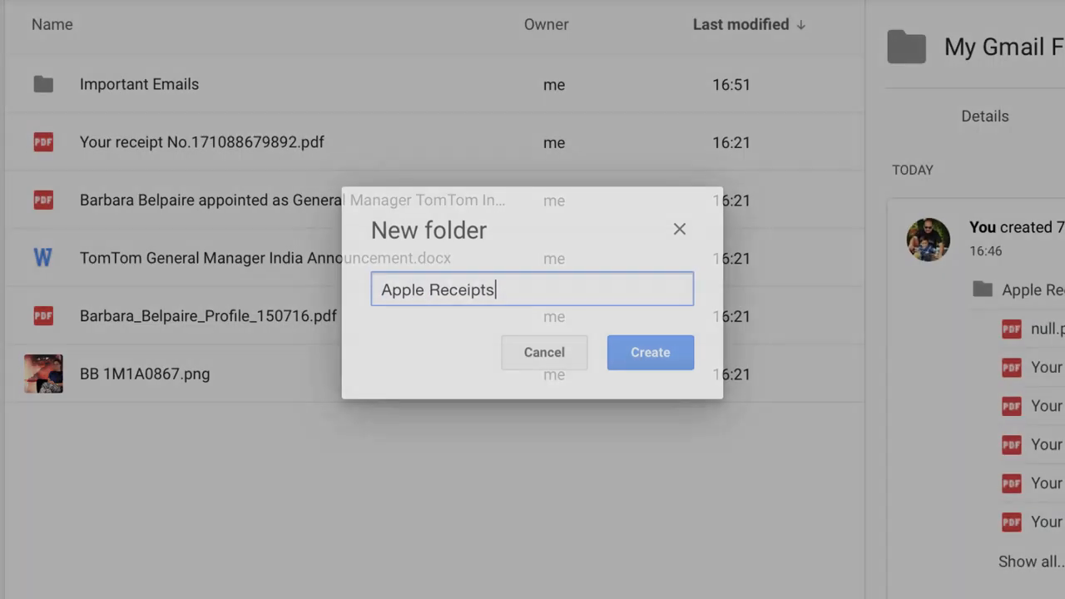
left_click(649, 351)
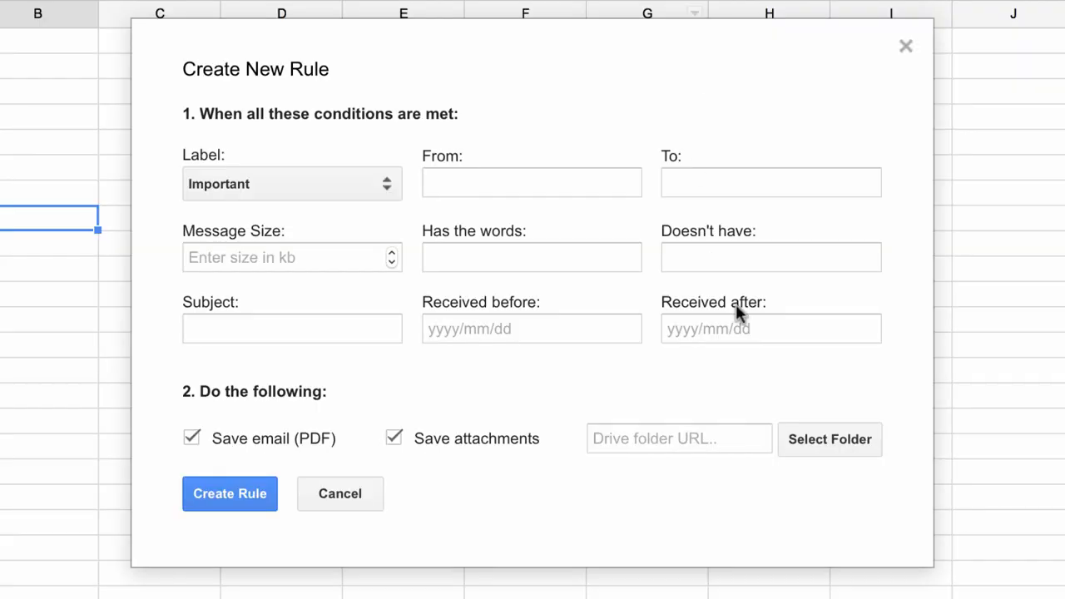
mouse_move(853, 449)
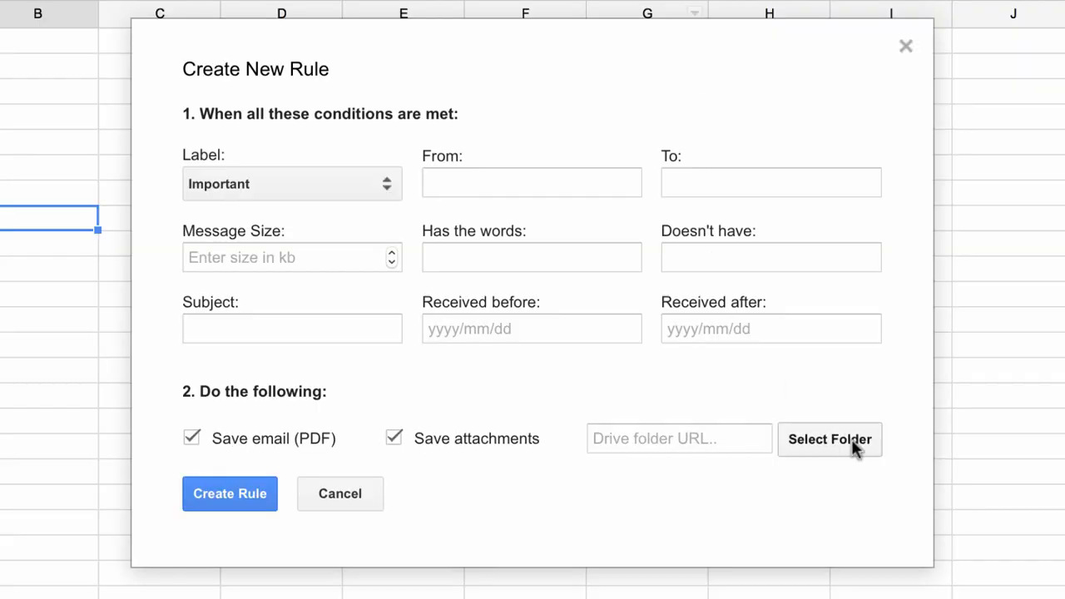
Choose Important Emails as the destination folder and submit the Important-label rule.
left_click(829, 440)
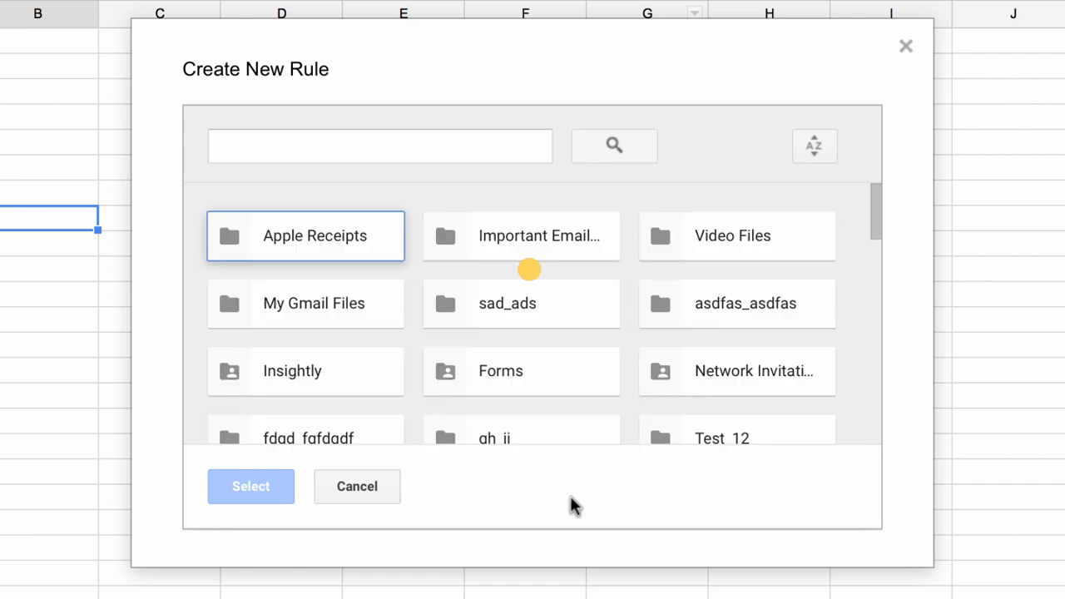
left_click(520, 236)
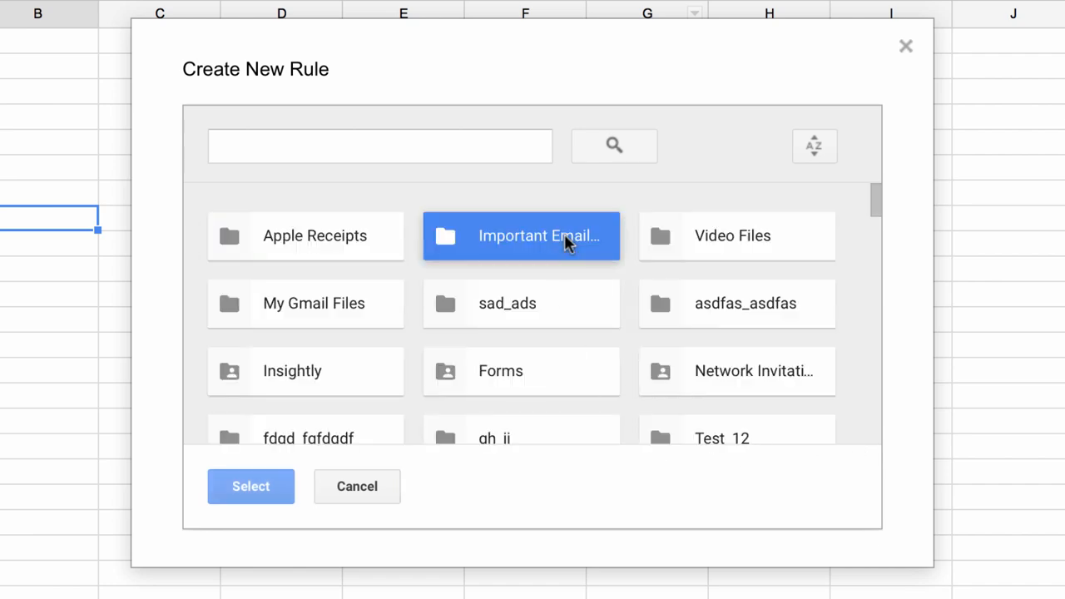
left_click(250, 486)
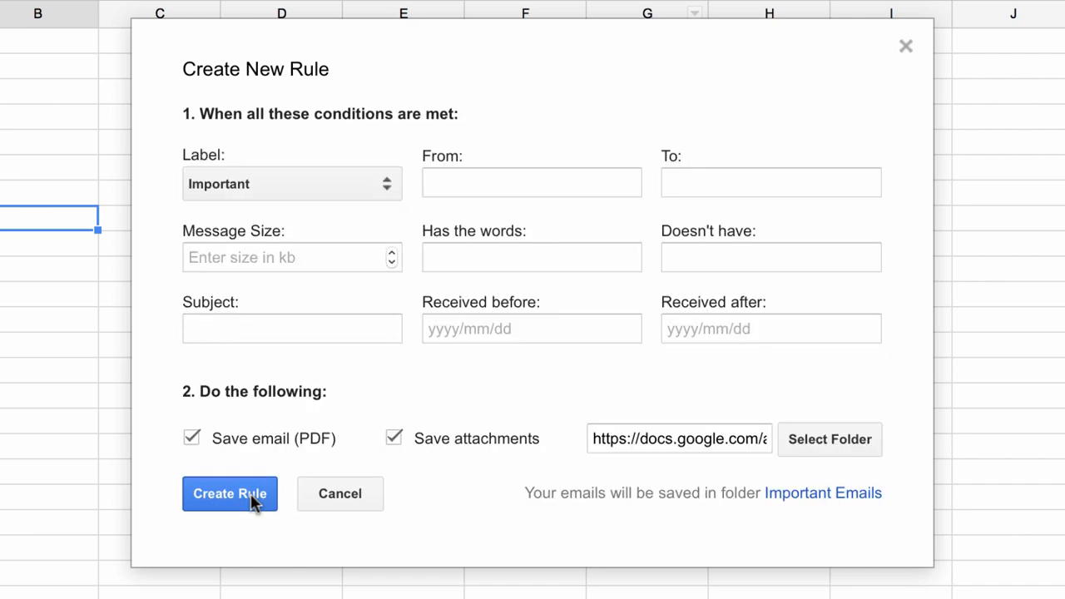
mouse_move(765, 478)
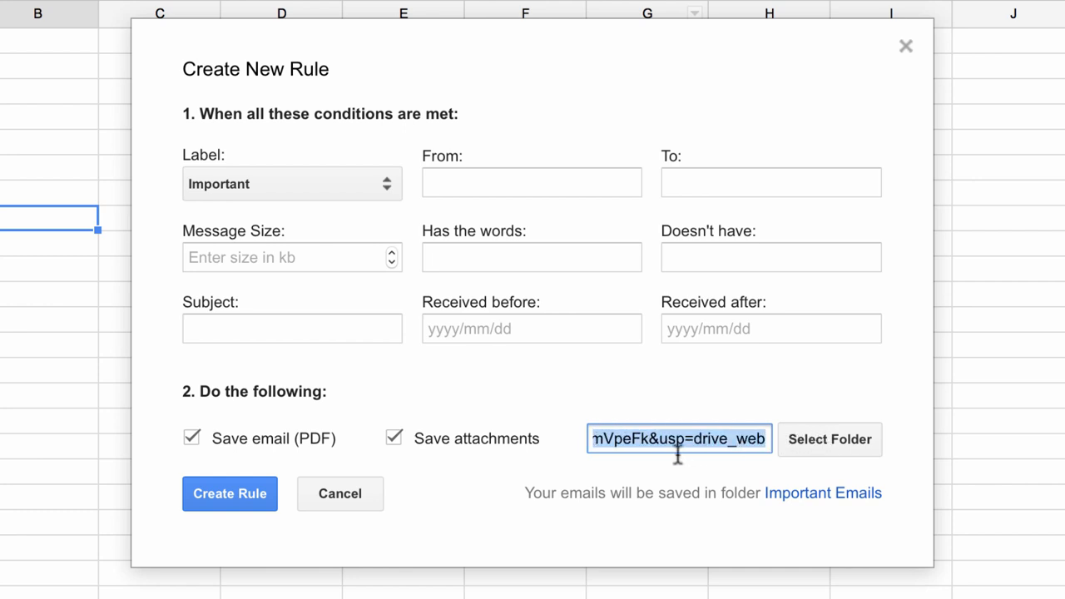
mouse_move(636, 486)
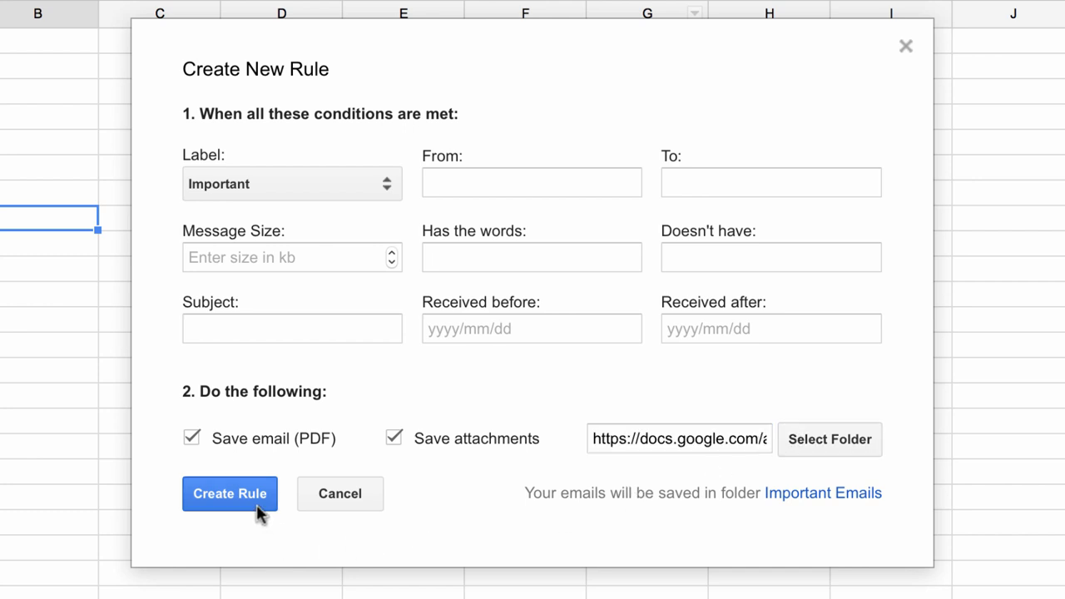
left_click(229, 494)
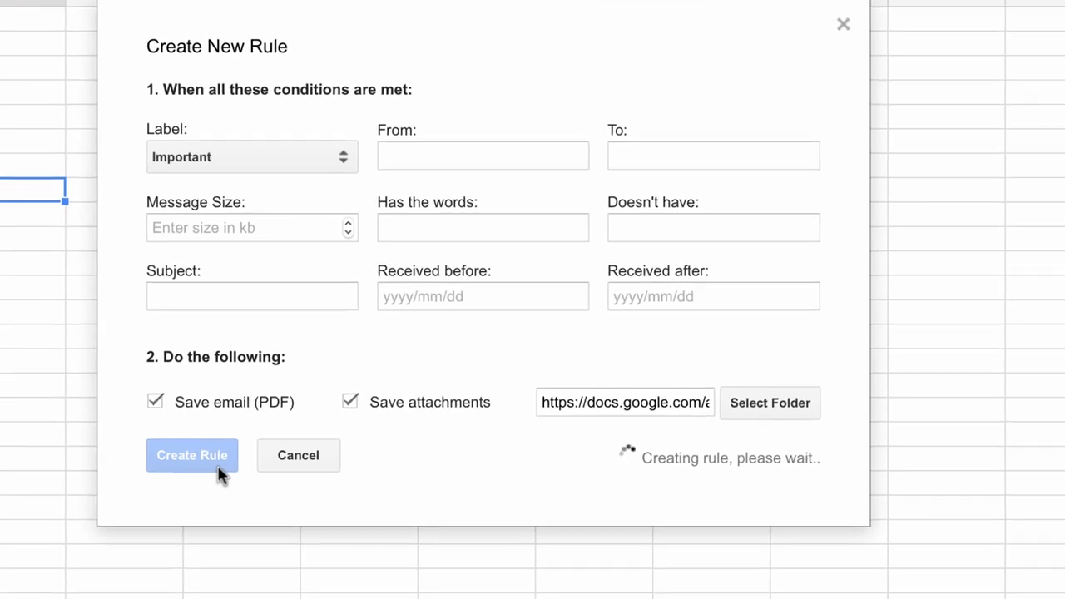
left_click(192, 455)
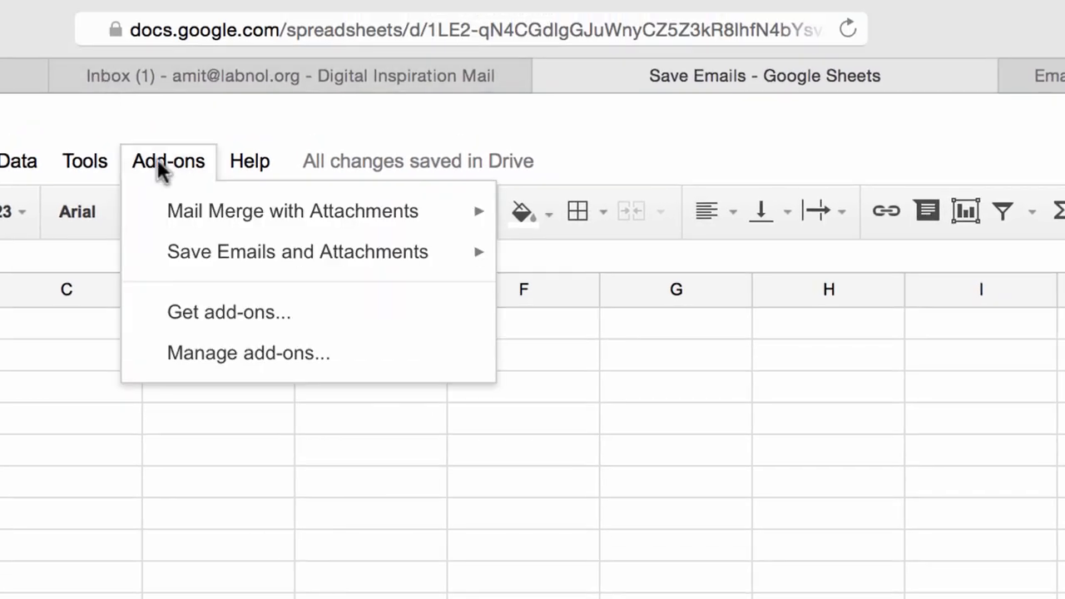
mouse_move(296, 252)
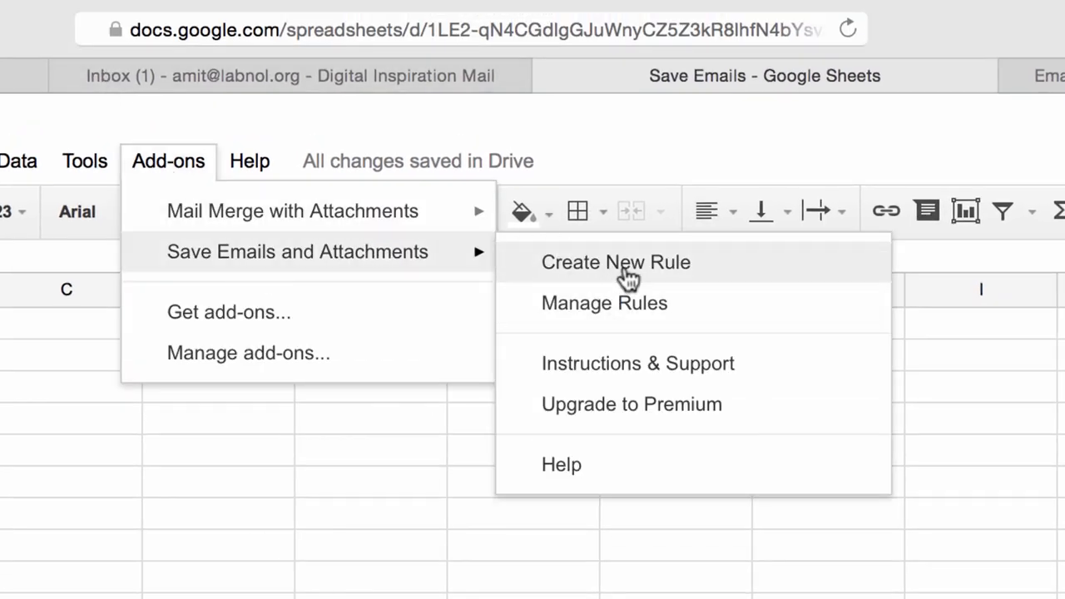
Set up a rule with From 'itunes.', Subject 'receipt', saving into Apple Receipts.
left_click(616, 262)
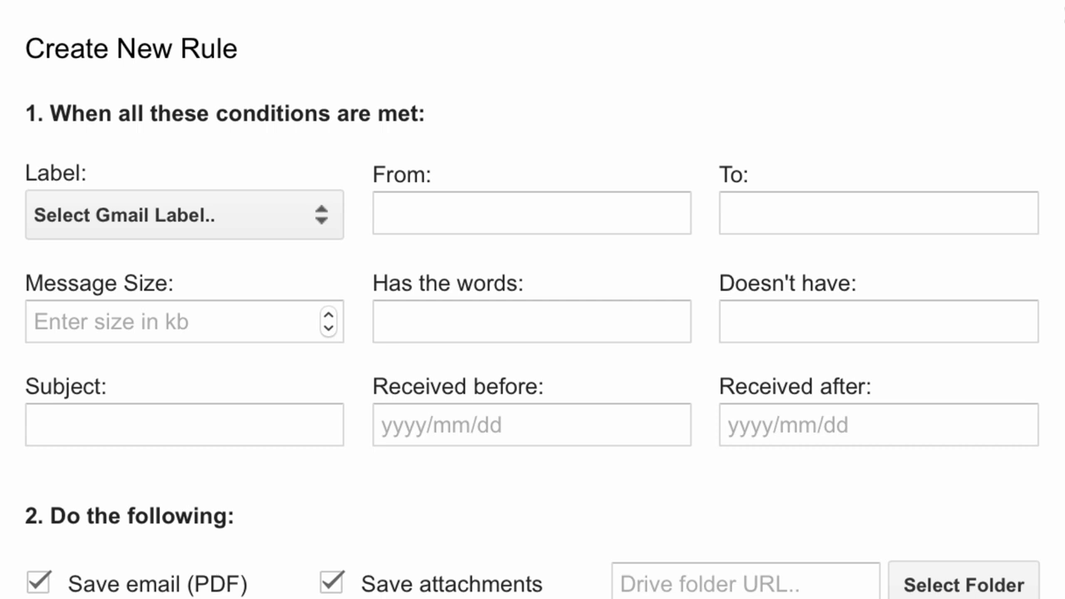
mouse_move(619, 212)
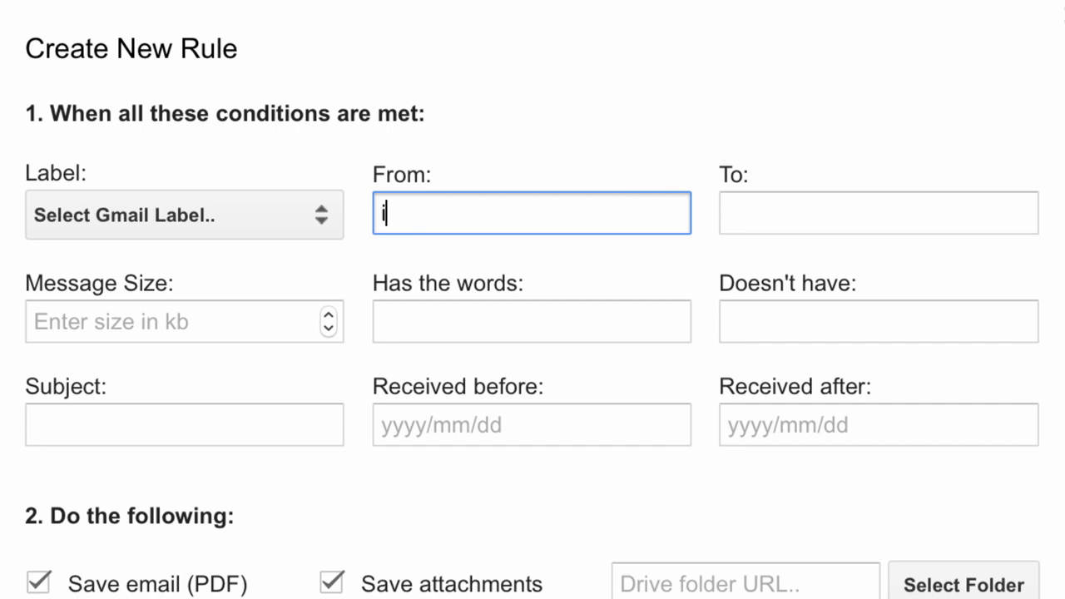
type("itunes.com")
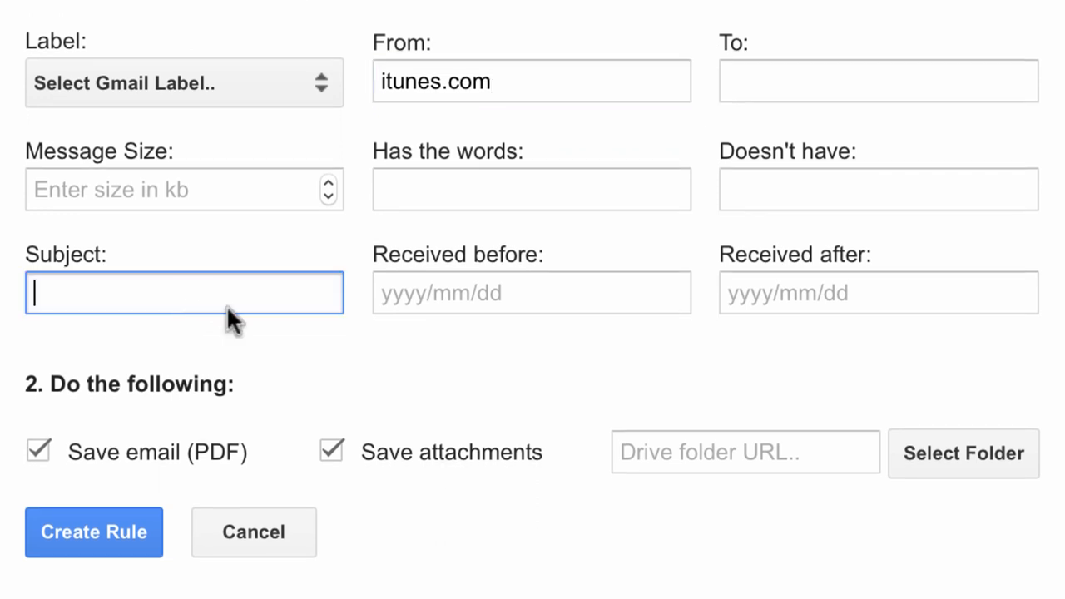
type("receipt")
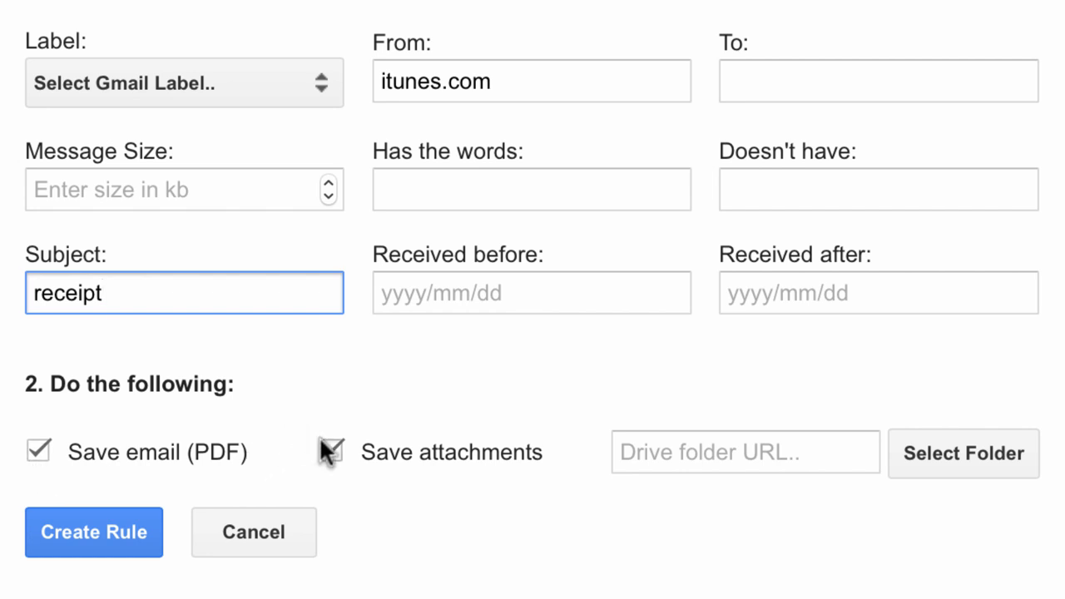
left_click(330, 450)
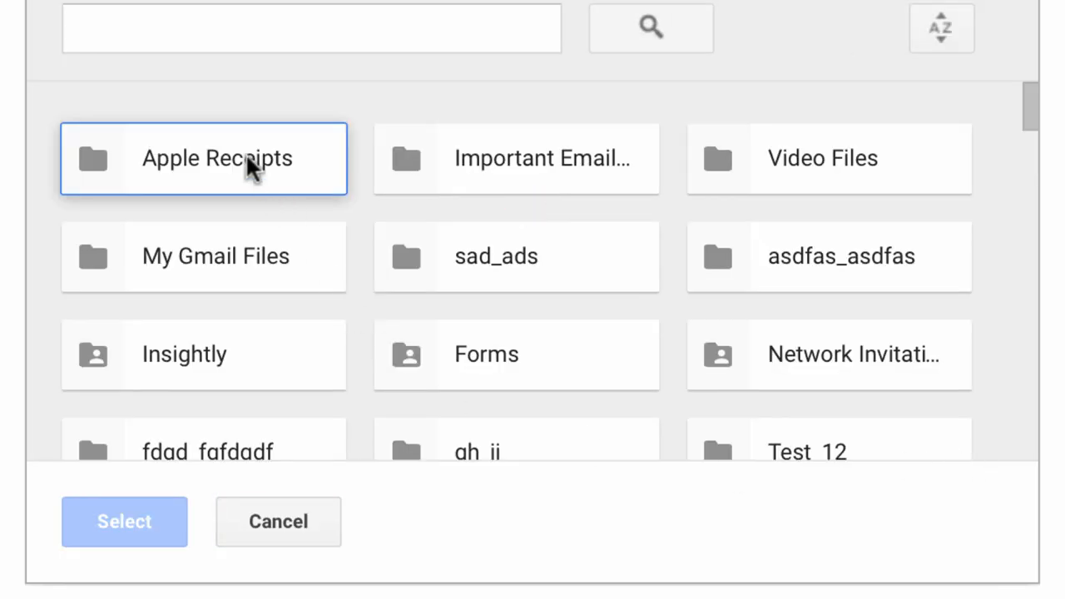
left_click(204, 158)
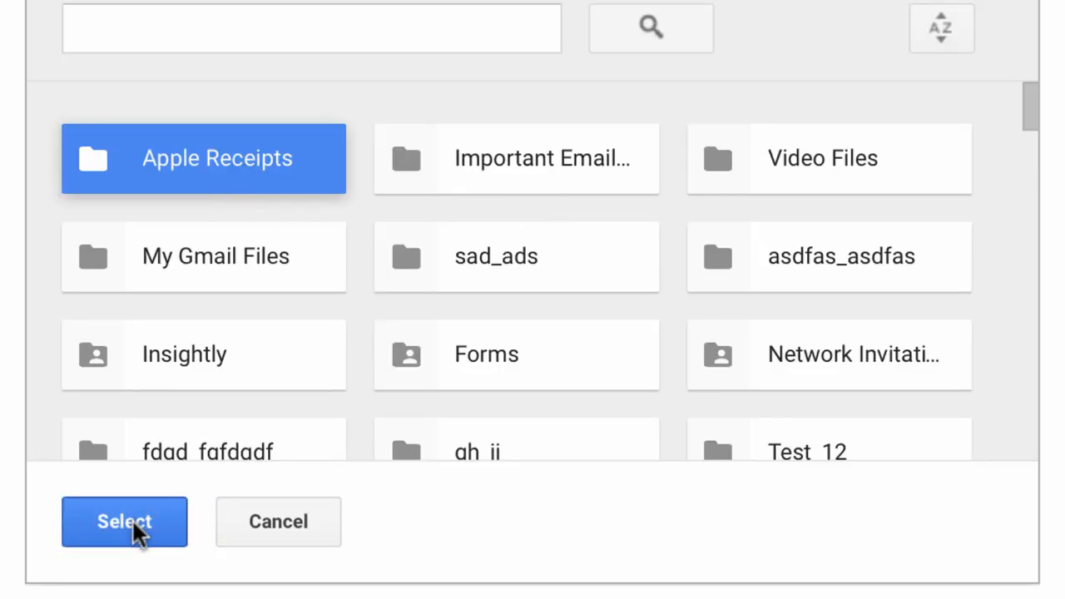
left_click(124, 521)
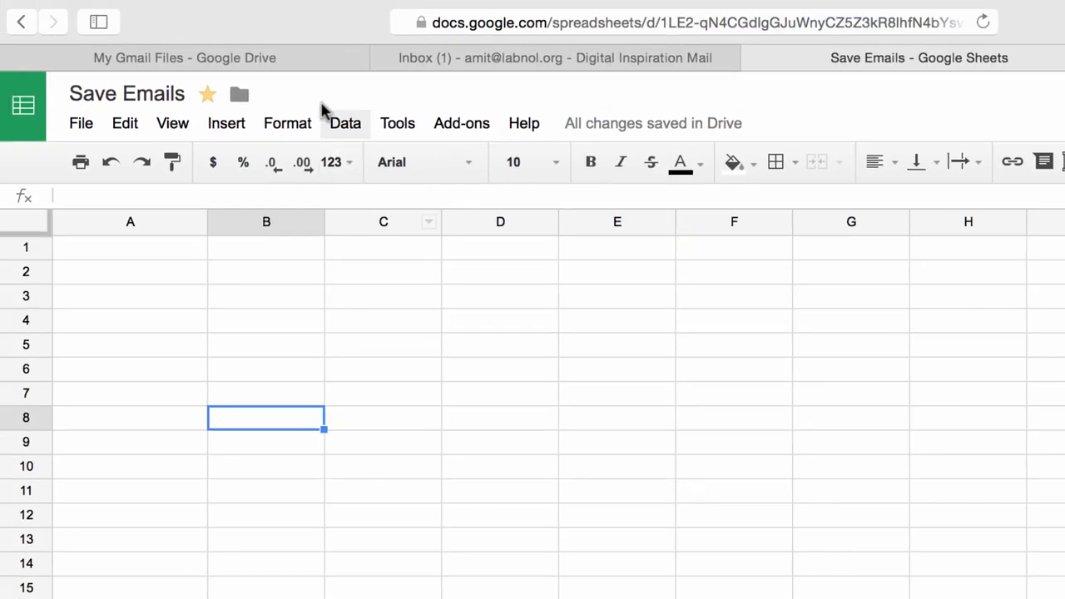
Open Drive's Apple Receipts folder, select the newest receipt PDF, then return to the spreadsheet.
left_click(184, 57)
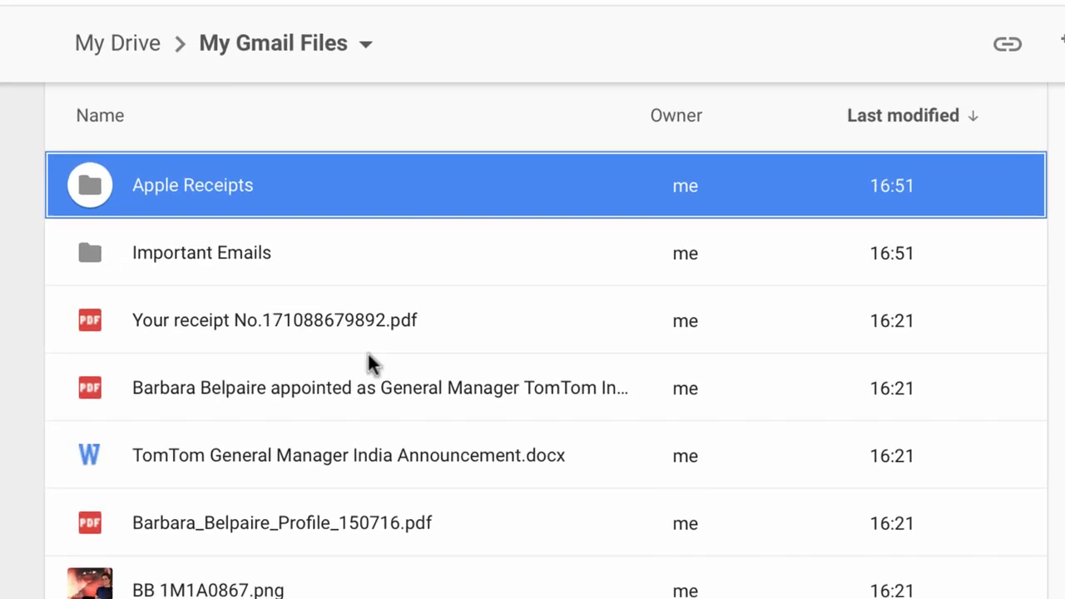
mouse_move(245, 192)
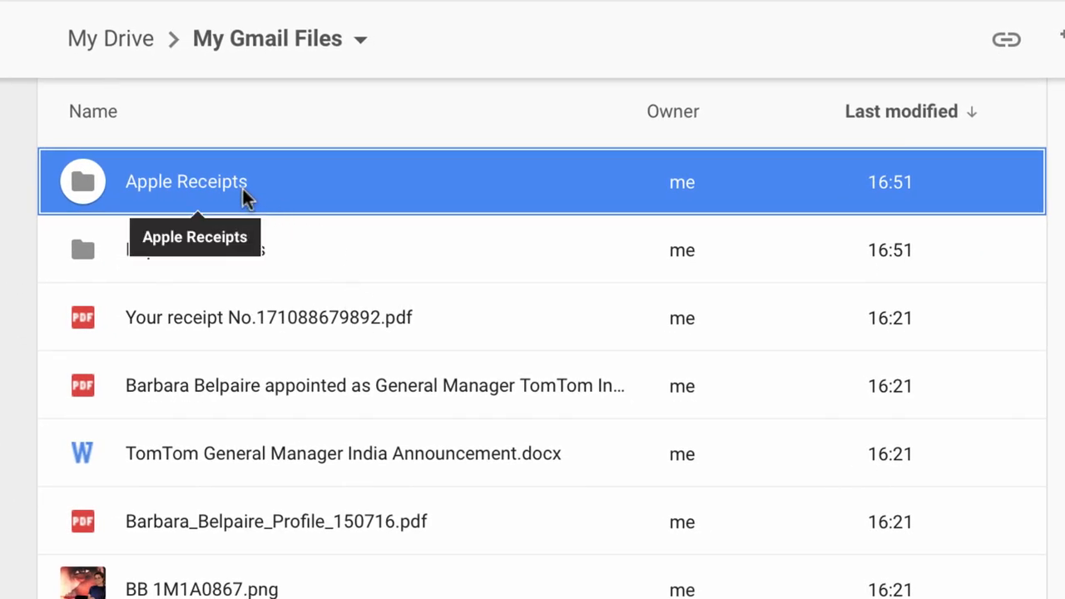
double_click(186, 182)
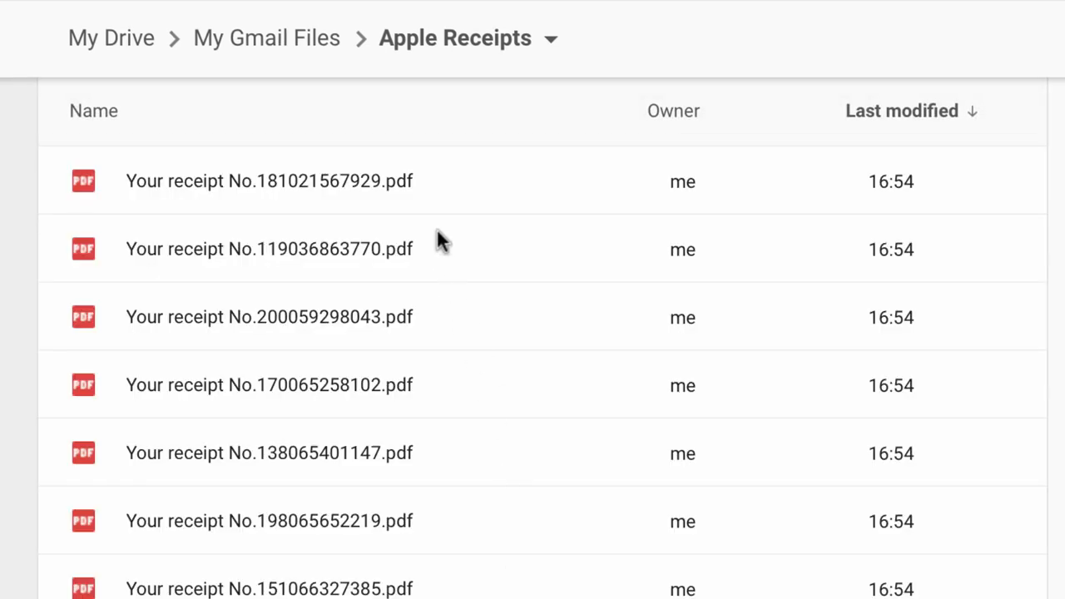
mouse_move(439, 170)
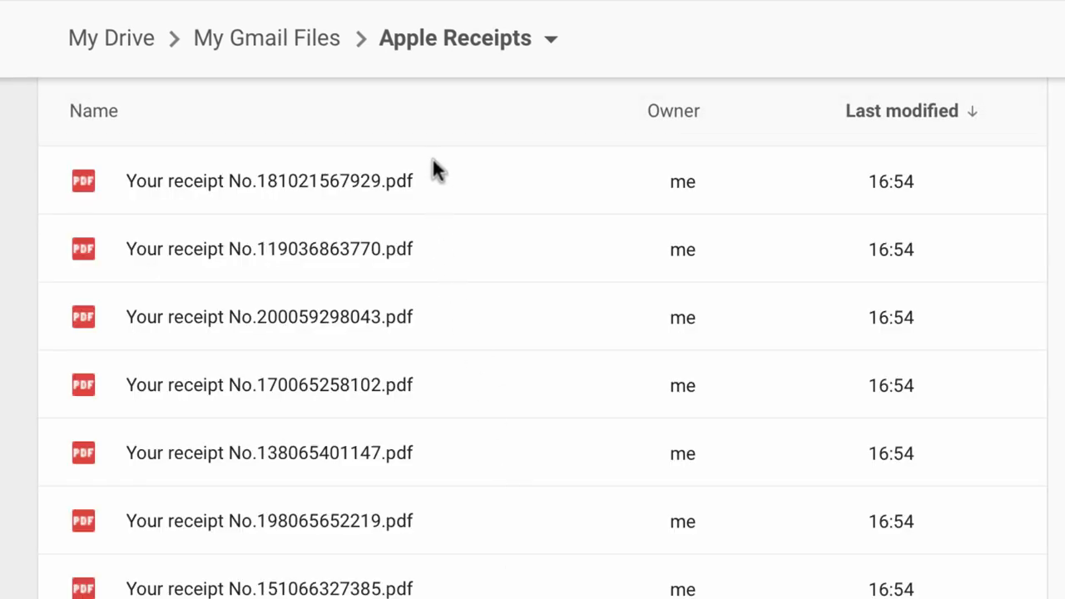
left_click(268, 181)
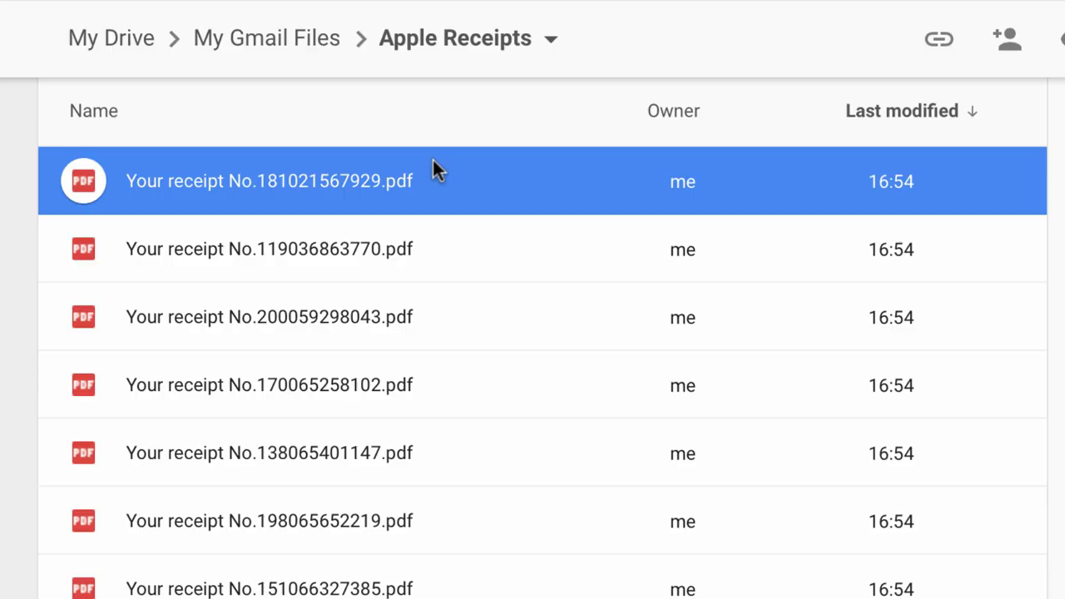
left_click(930, 58)
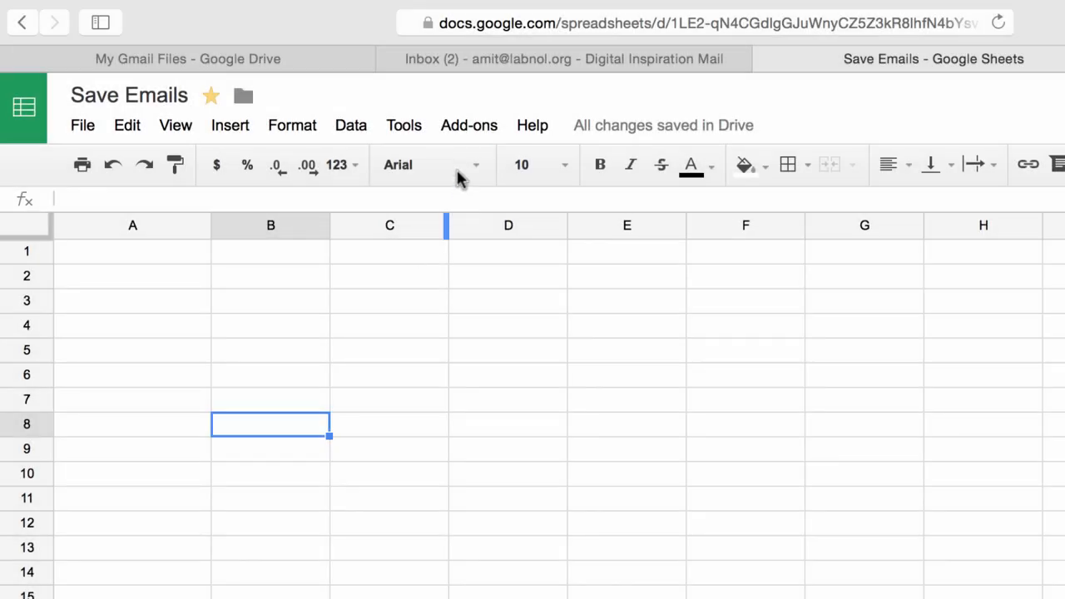
mouse_move(468, 125)
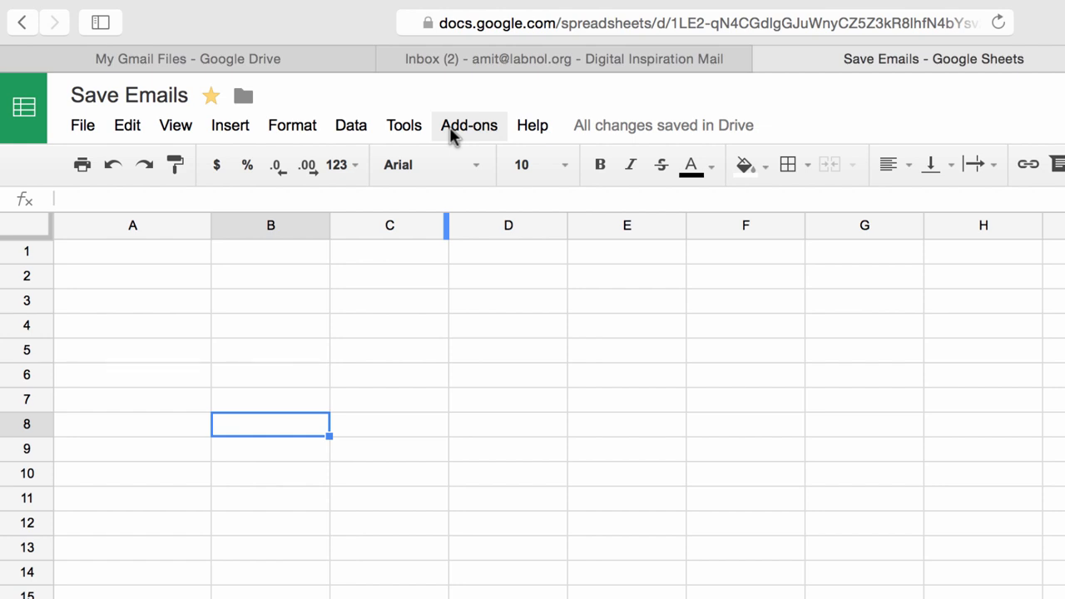
Run the label:Important rule from Manage Rules to save its emails now.
left_click(468, 125)
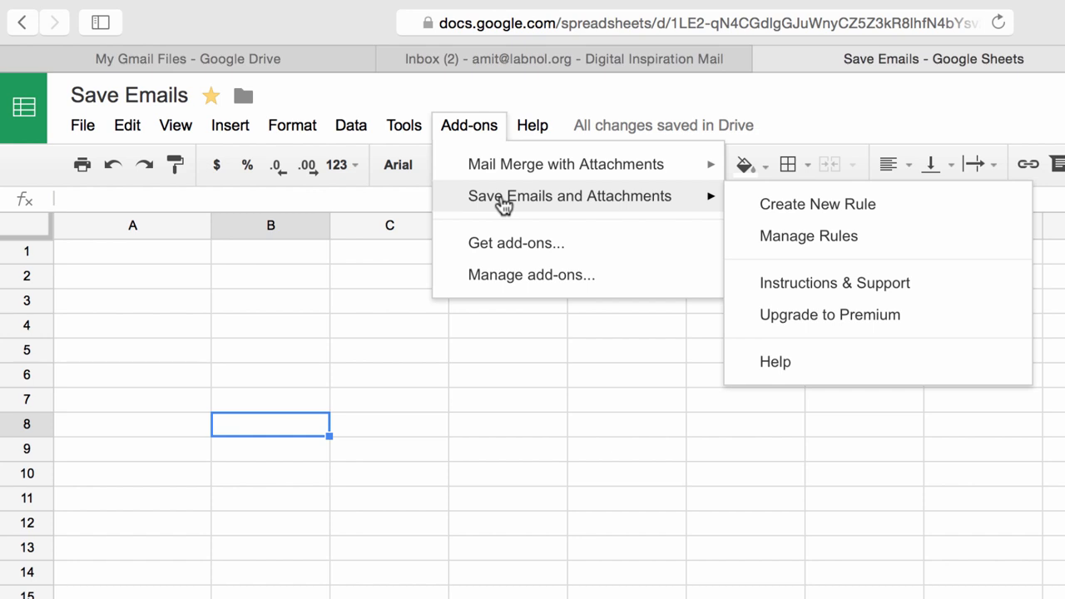
mouse_move(811, 216)
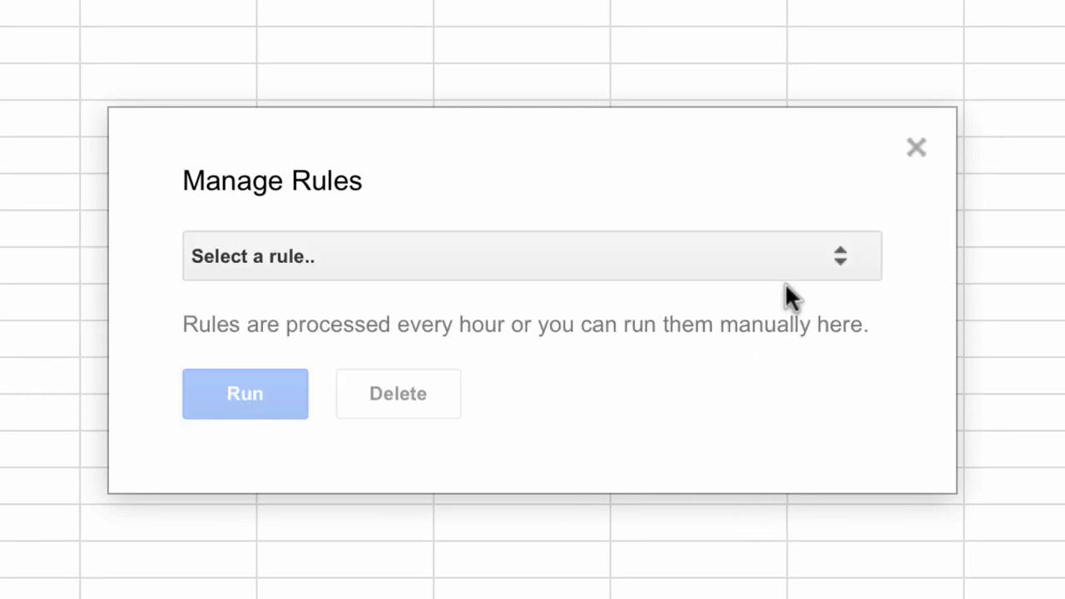
left_click(531, 256)
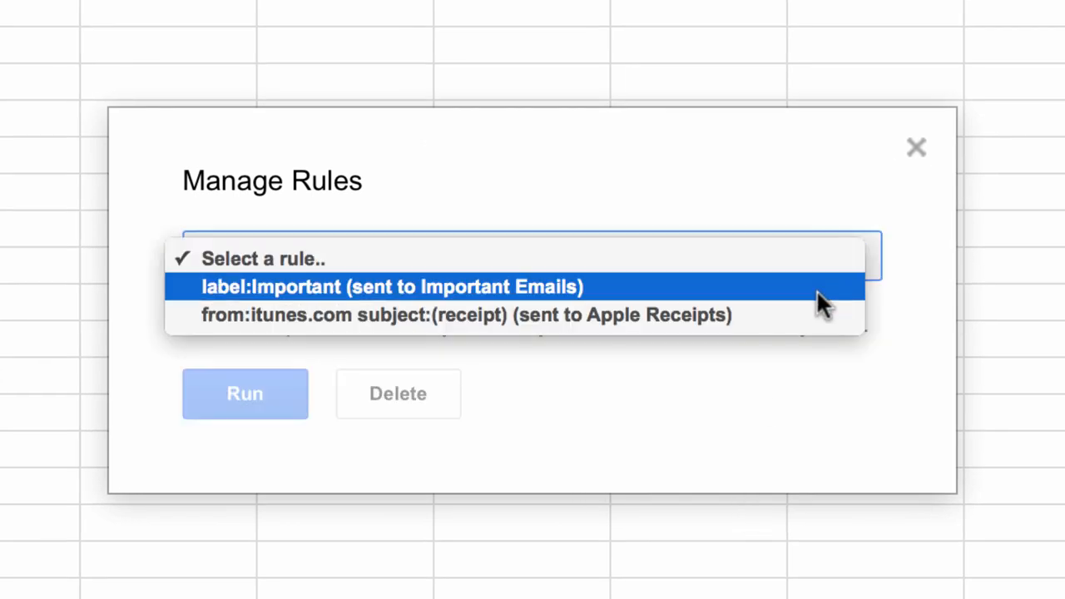
left_click(244, 397)
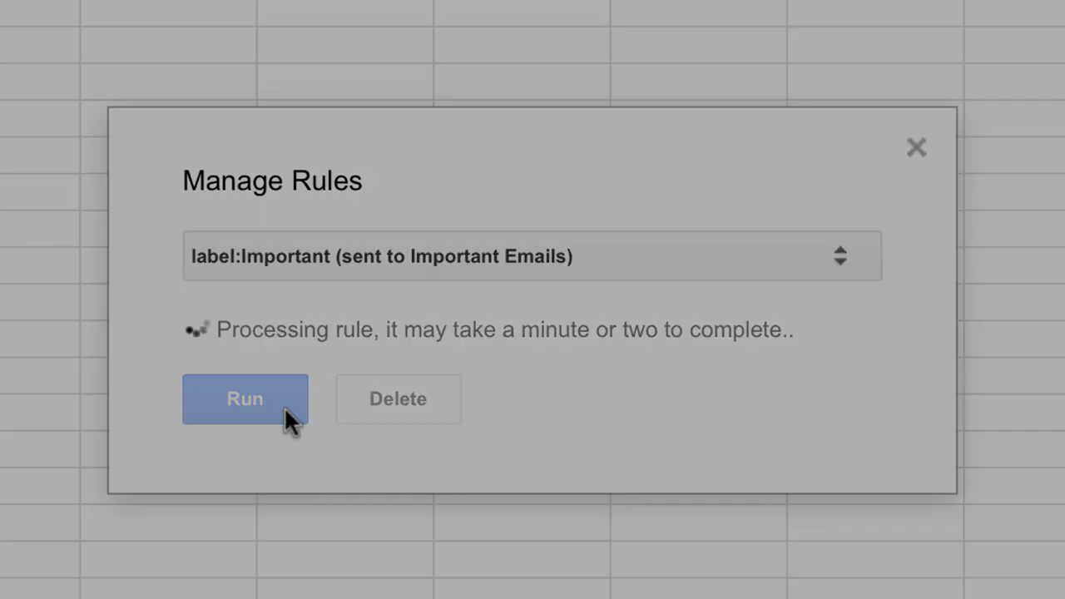
left_click(245, 399)
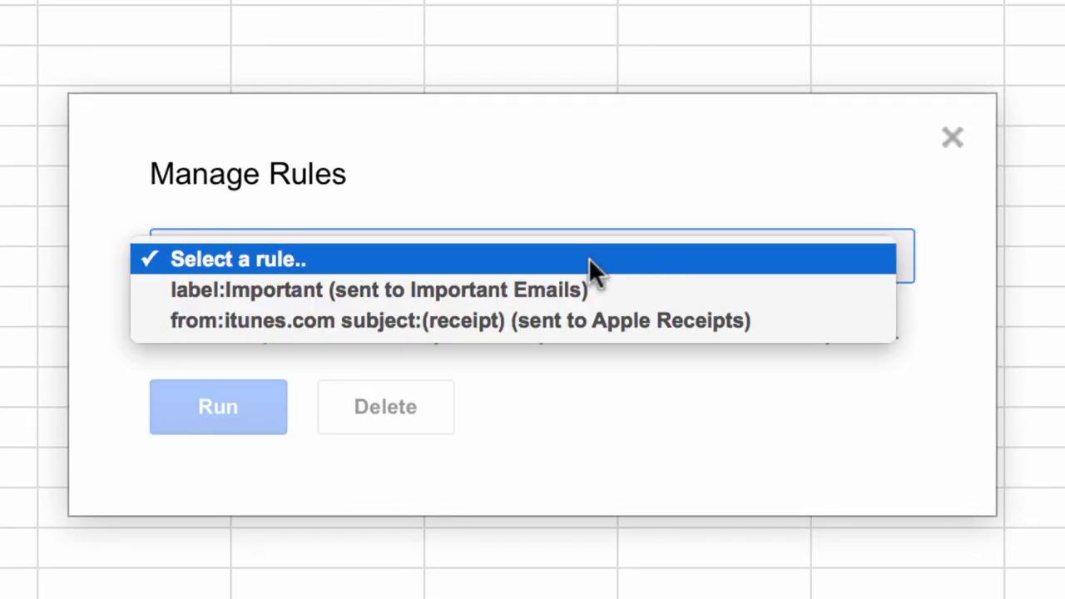
left_click(385, 413)
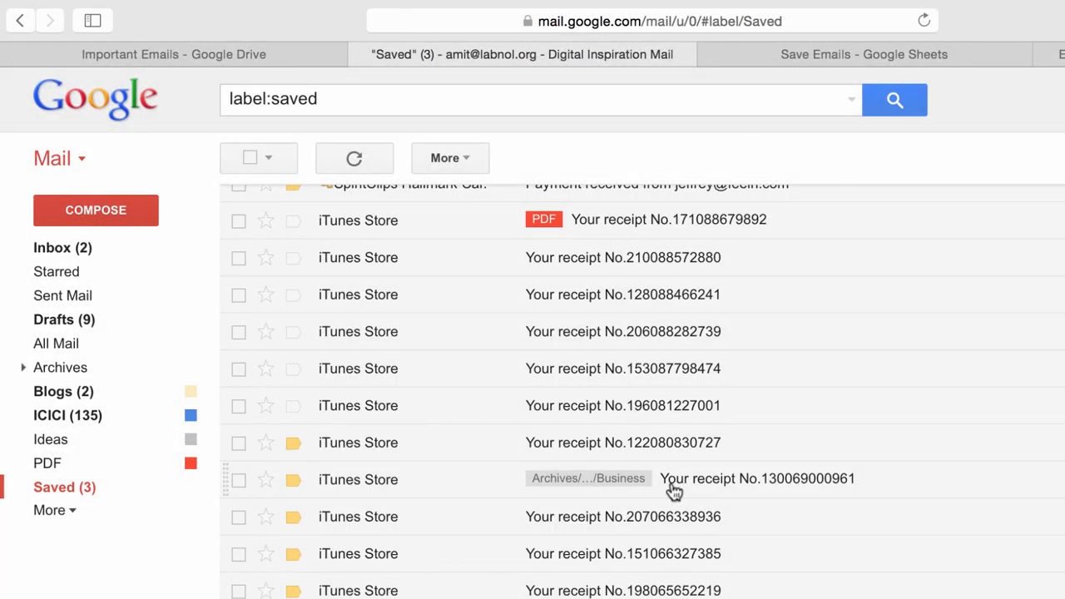
mouse_move(689, 376)
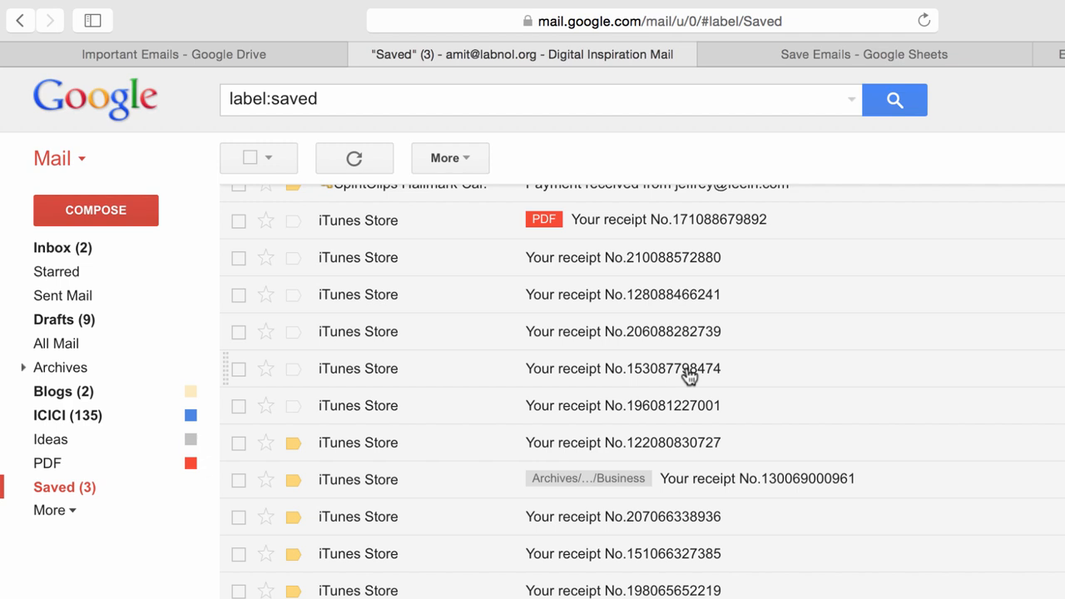
Check Gmail's Saved label listing the processed iTunes Store receipt emails.
left_click(622, 405)
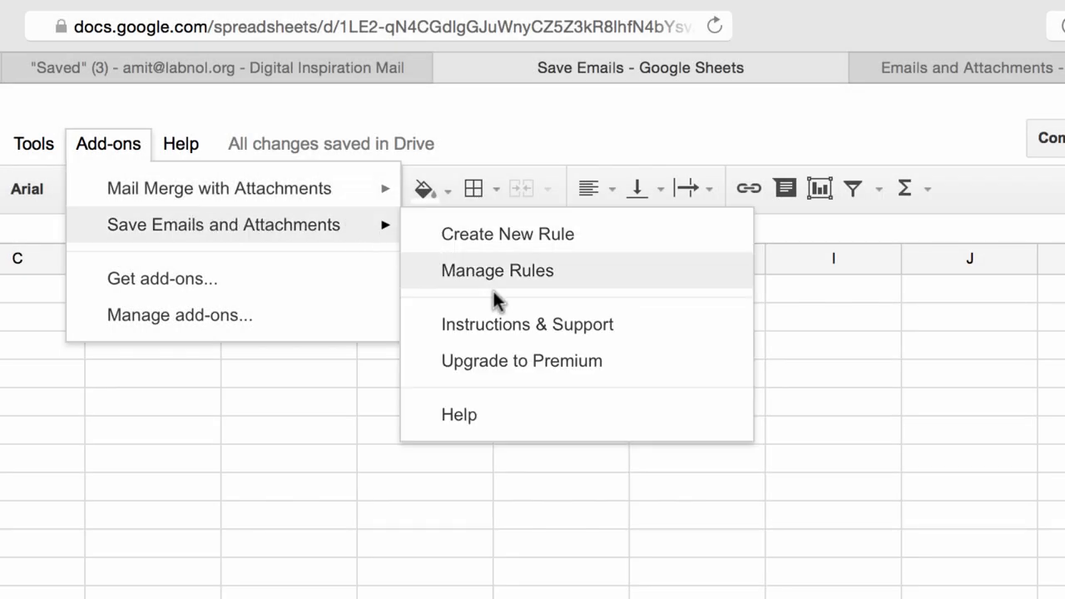
Open the add-on's Manage Rules, which brings up the Upgrade to Premium dialog.
left_click(521, 360)
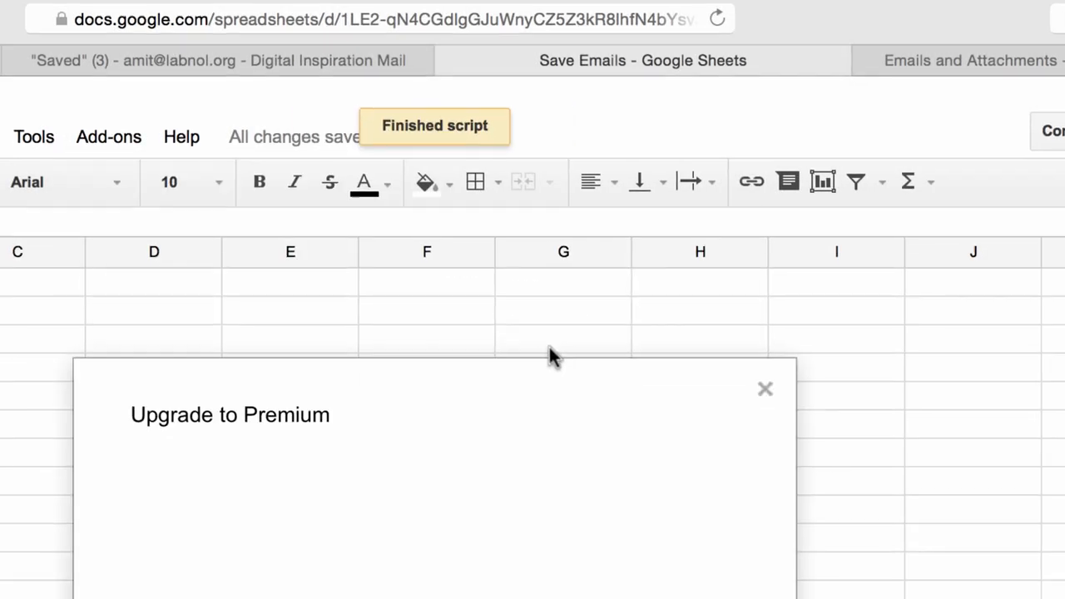